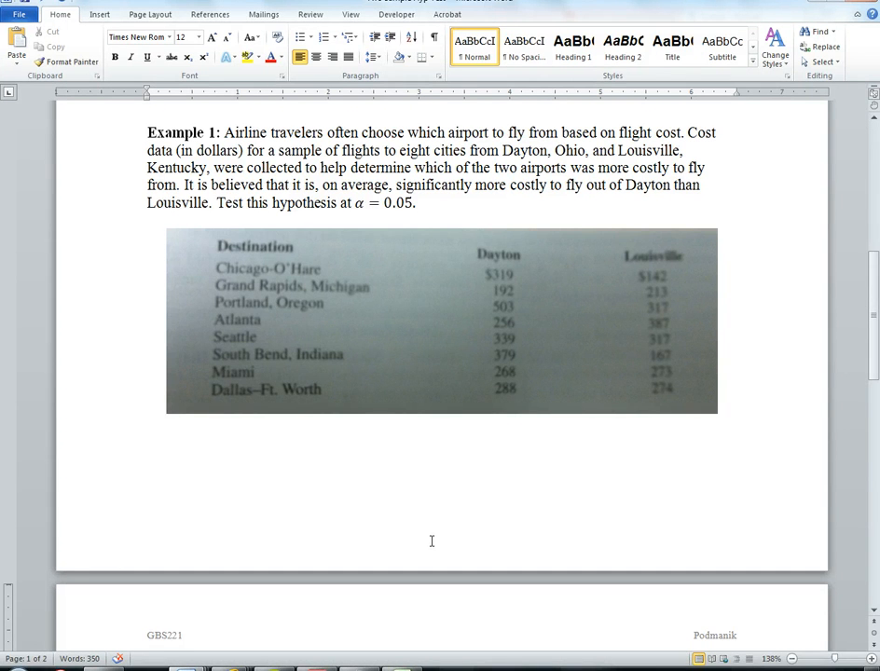
mouse_move(235, 216)
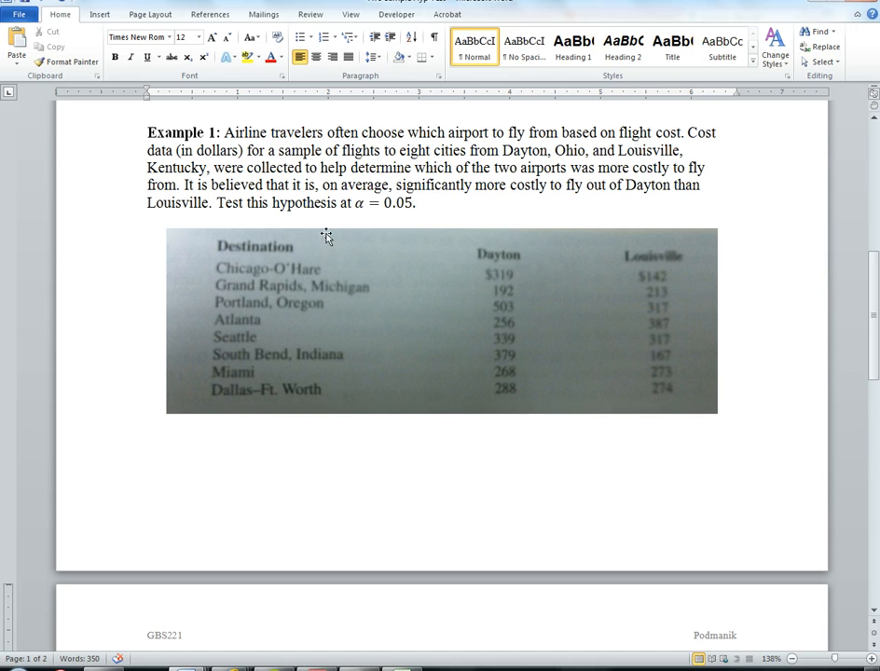
mouse_move(672, 408)
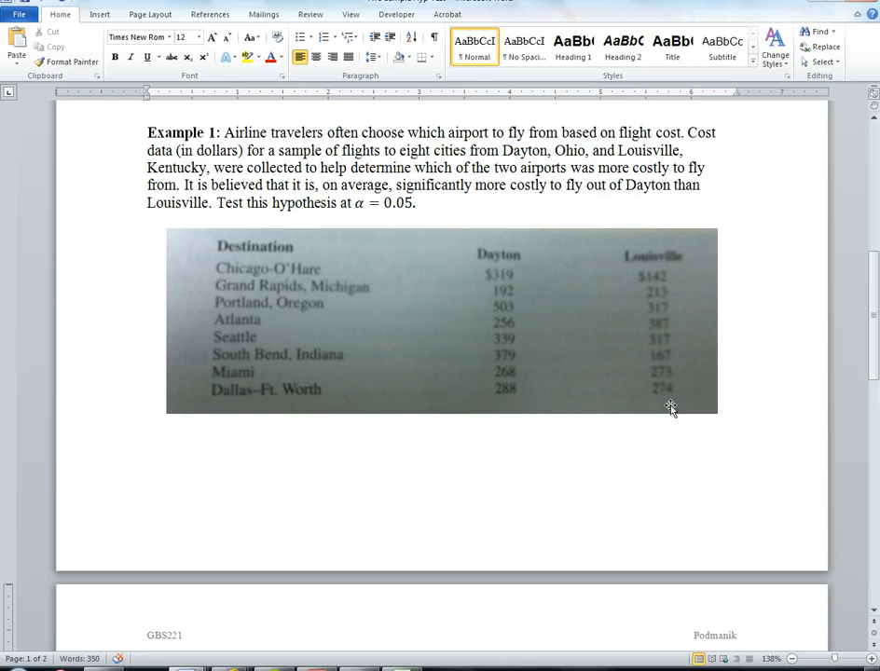
mouse_move(420, 513)
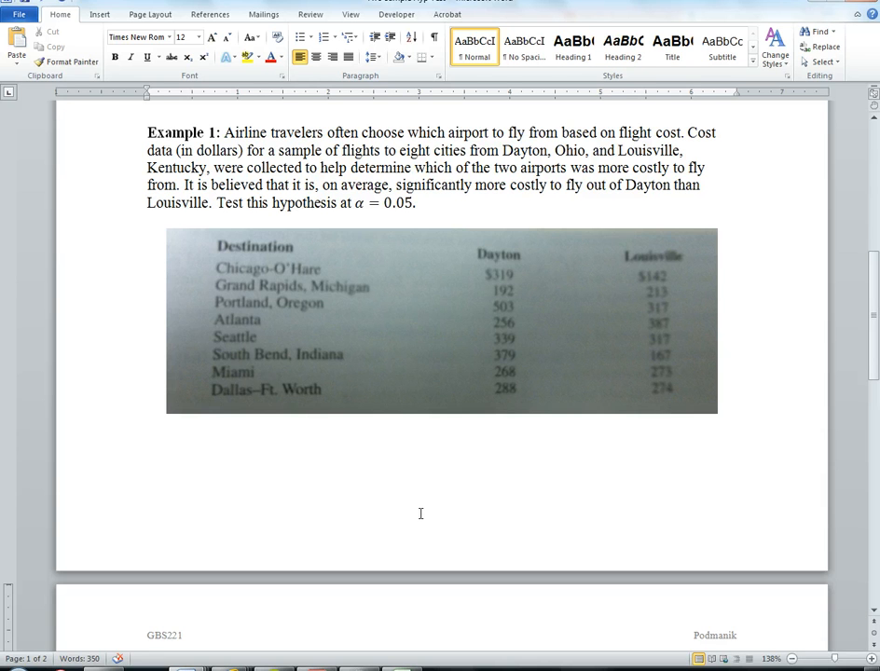
Scroll to the competing hypotheses and highlight the decision criteria wording, then clear the selection
scroll(down, 3)
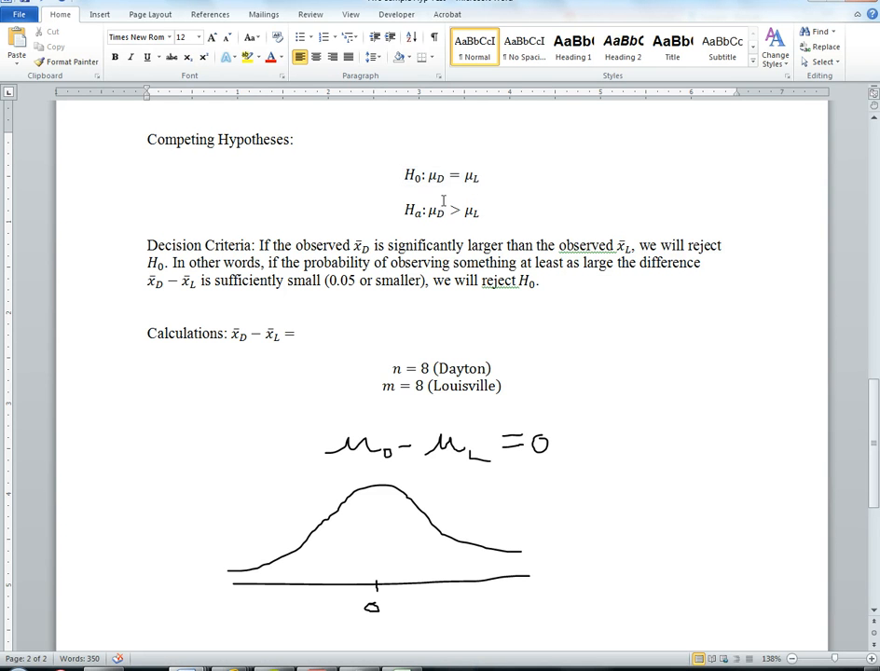
click(446, 250)
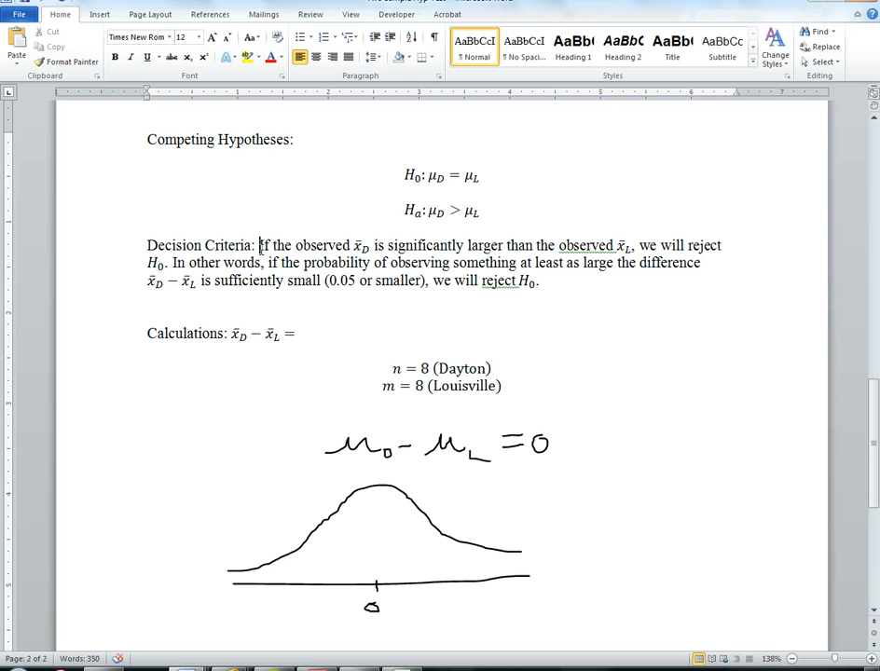
drag(259, 246, 466, 247)
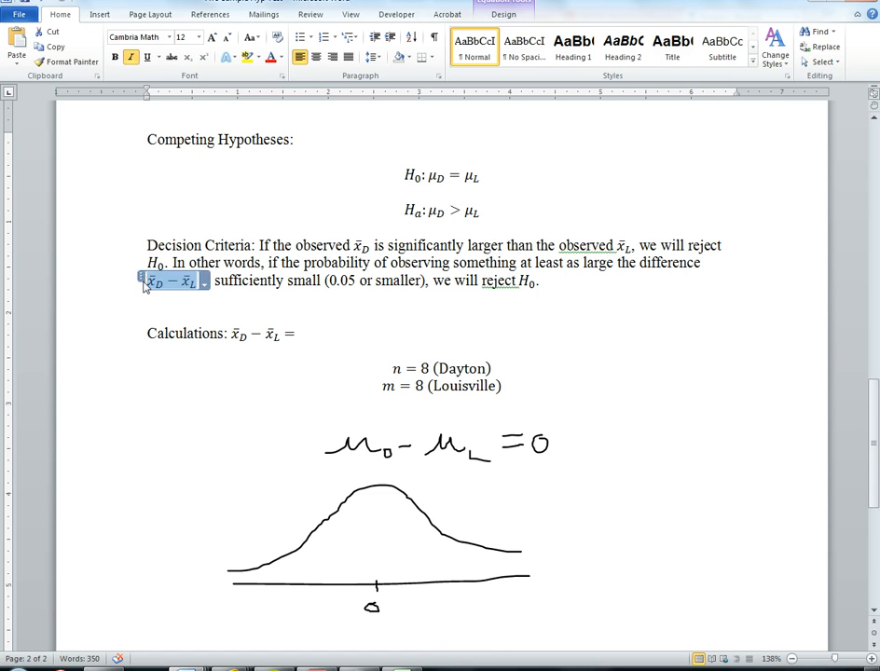
click(274, 287)
text( is)
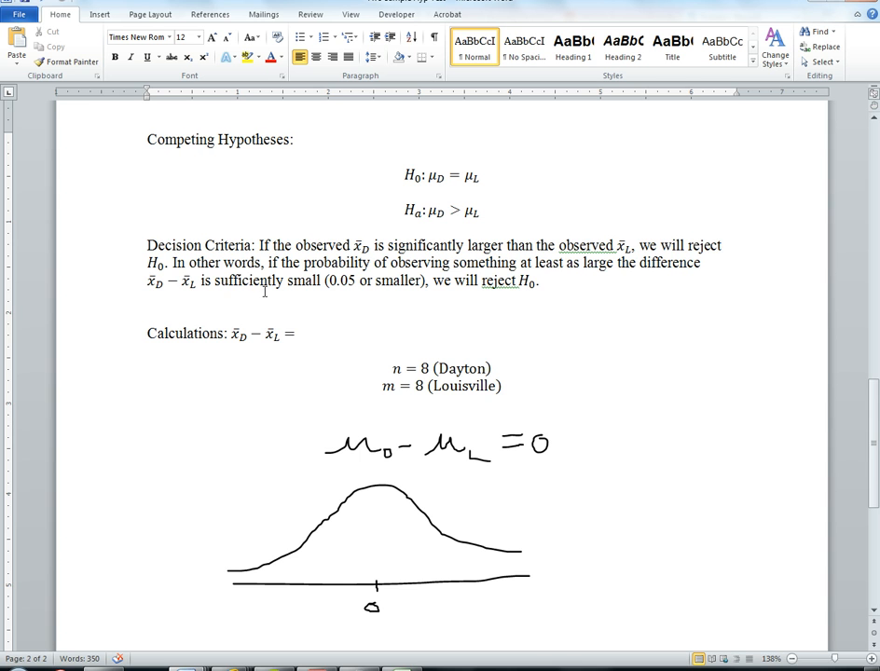
mouse_move(369, 436)
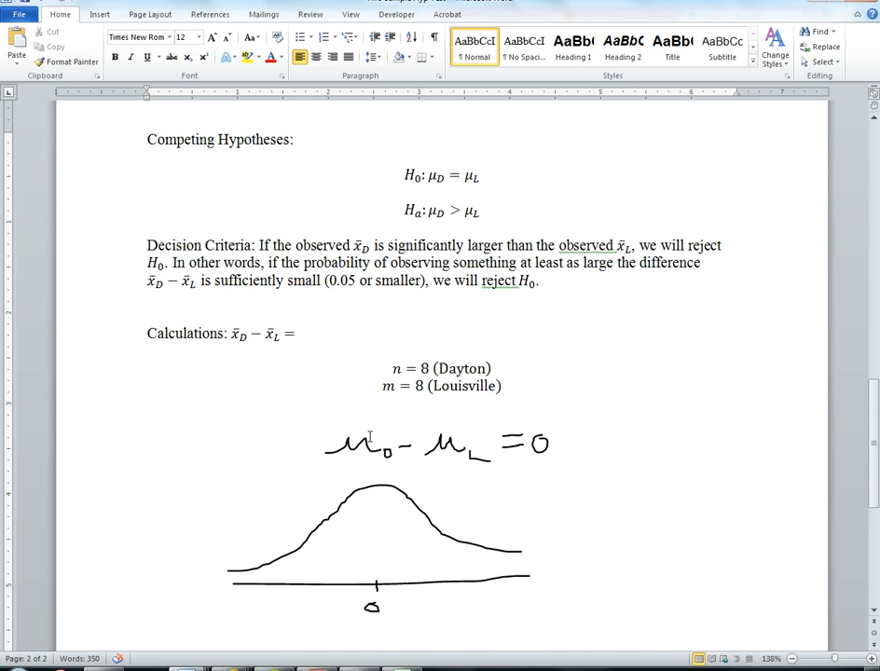
Scroll through the bell-curve sketch with μD − μL = 0 down to the conclusion paragraph and Example 2
scroll(down, 3)
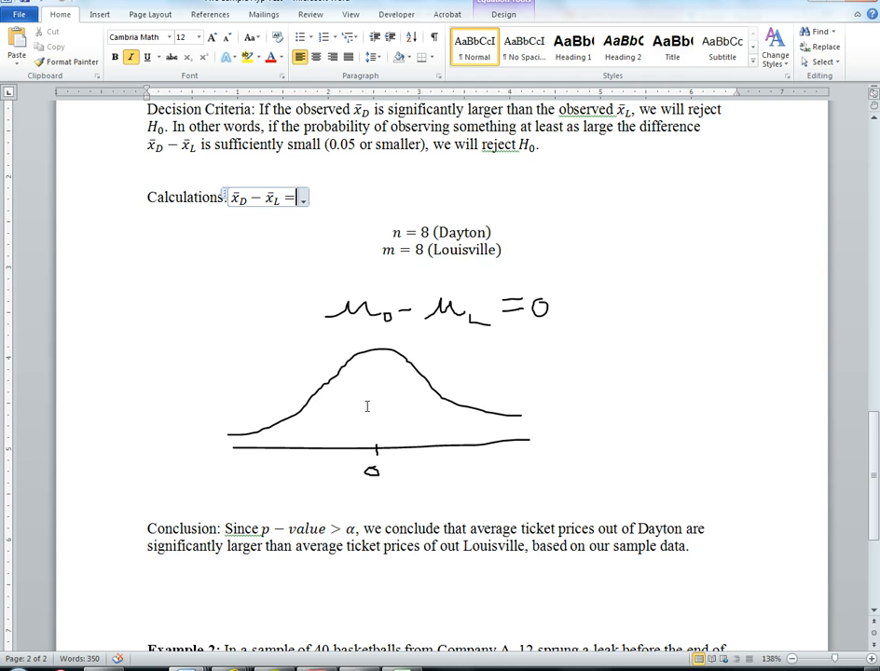
scroll(up, 3)
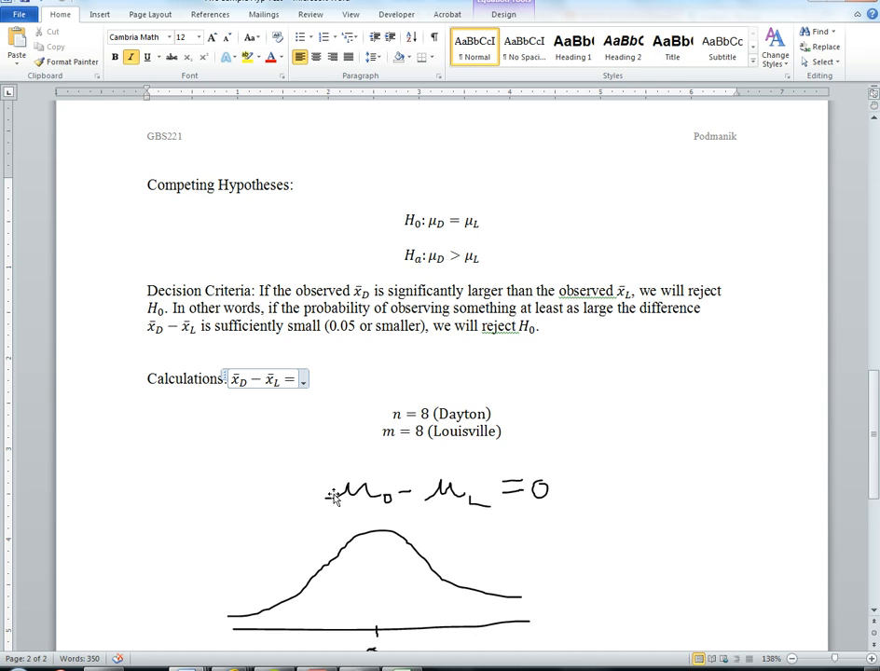
scroll(down, 3)
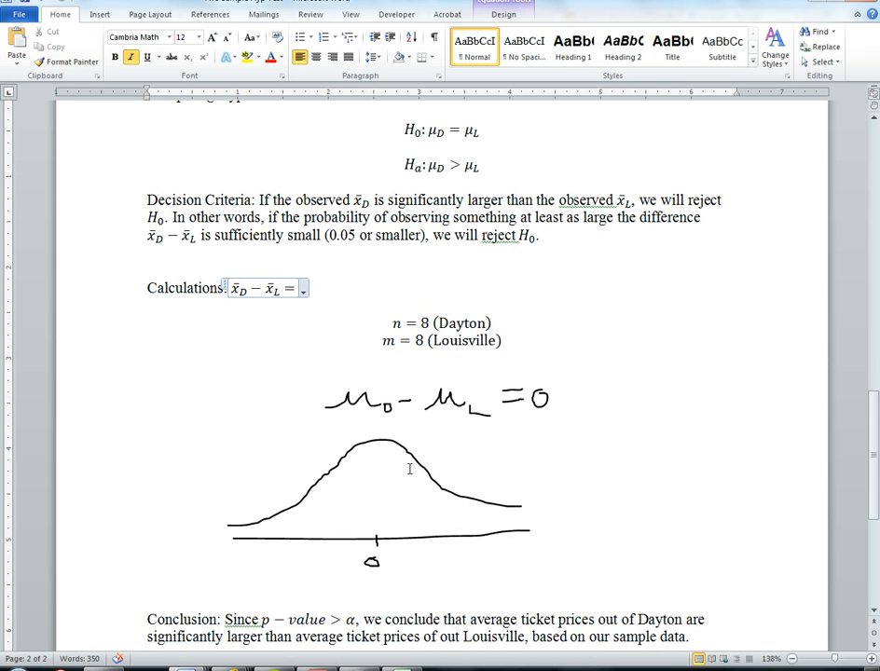
scroll(down, 3)
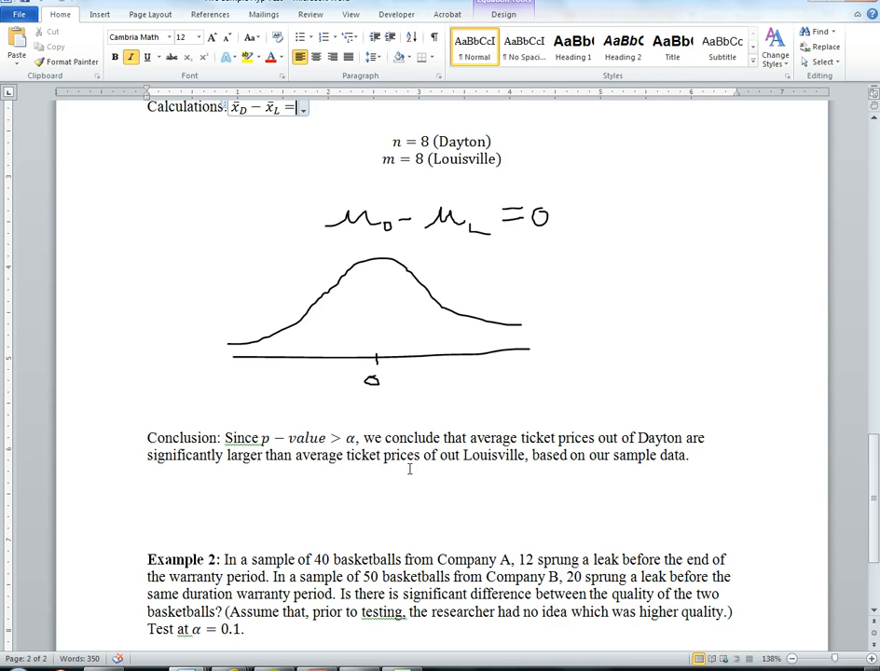
mouse_move(441, 222)
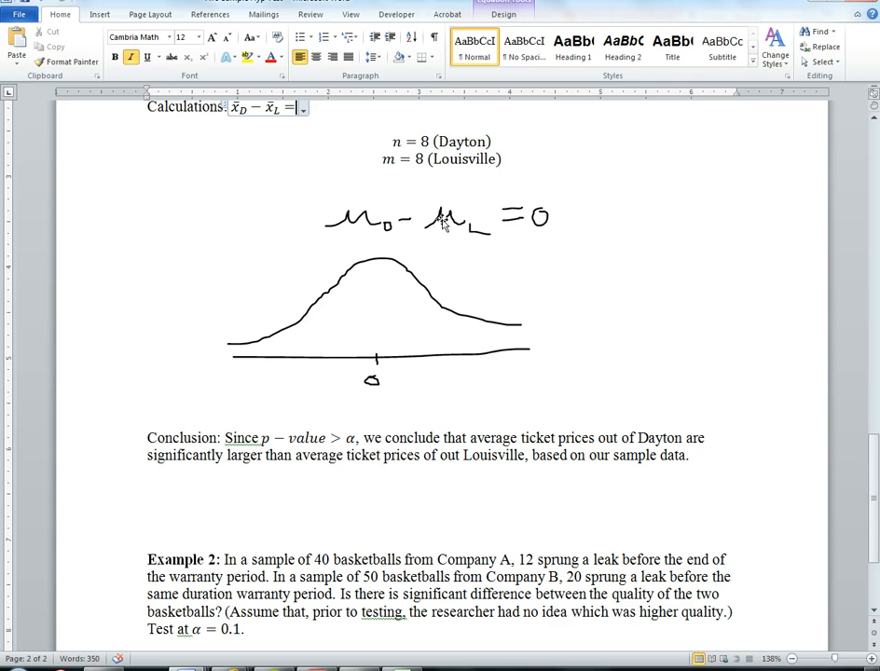
mouse_move(283, 265)
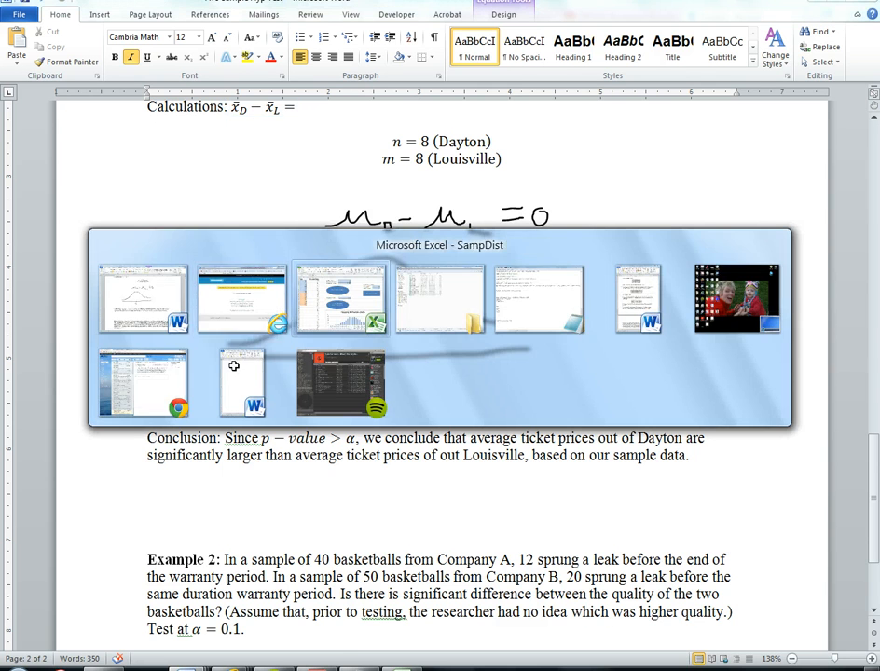
Switch from the Word document to the SampDist sampling-distribution workbook in Excel
click(339, 298)
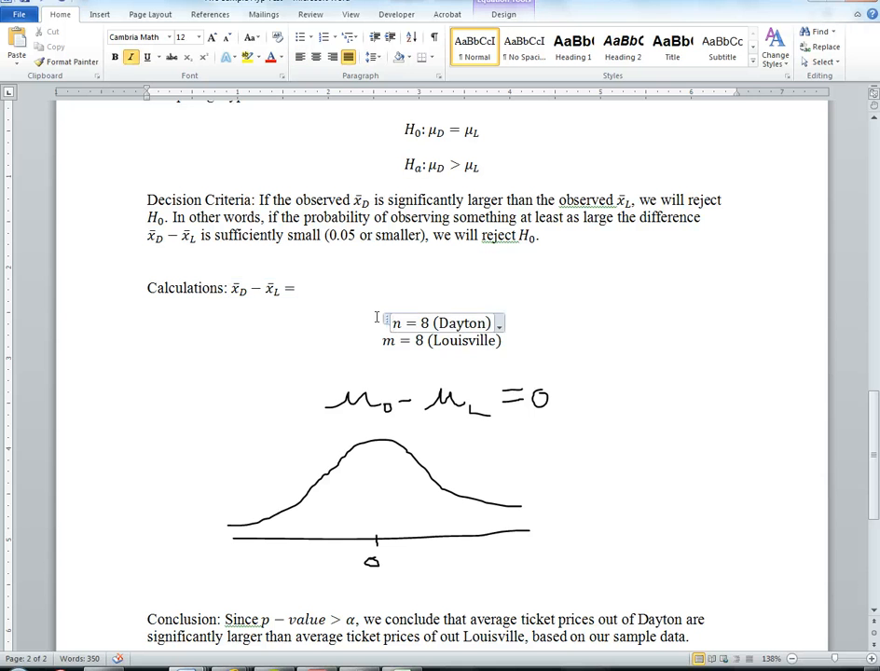
click(444, 340)
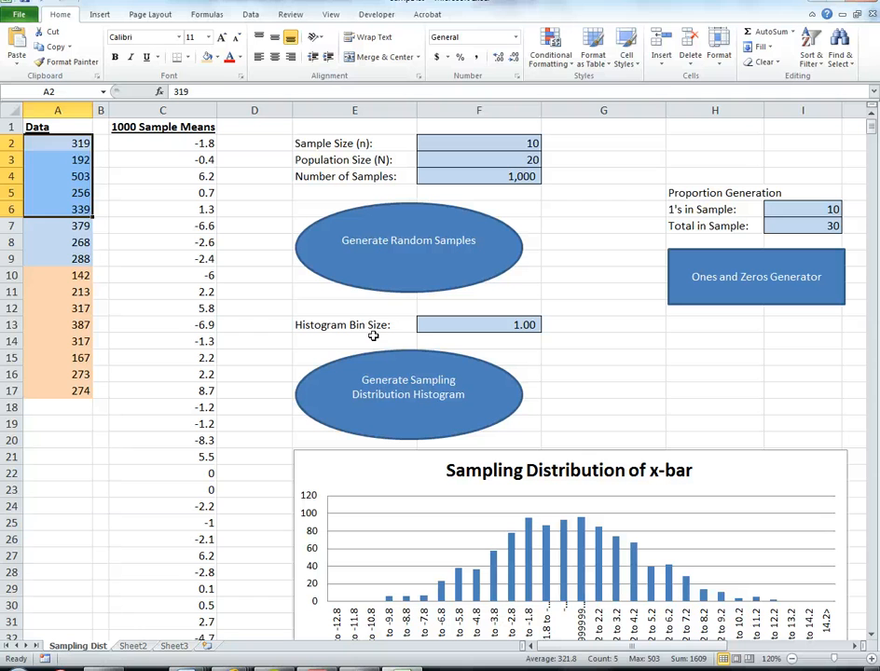
Select the 16 airfare values and confirm sample size 8, population size 16 and 1,000 samples
drag(58, 142, 58, 392)
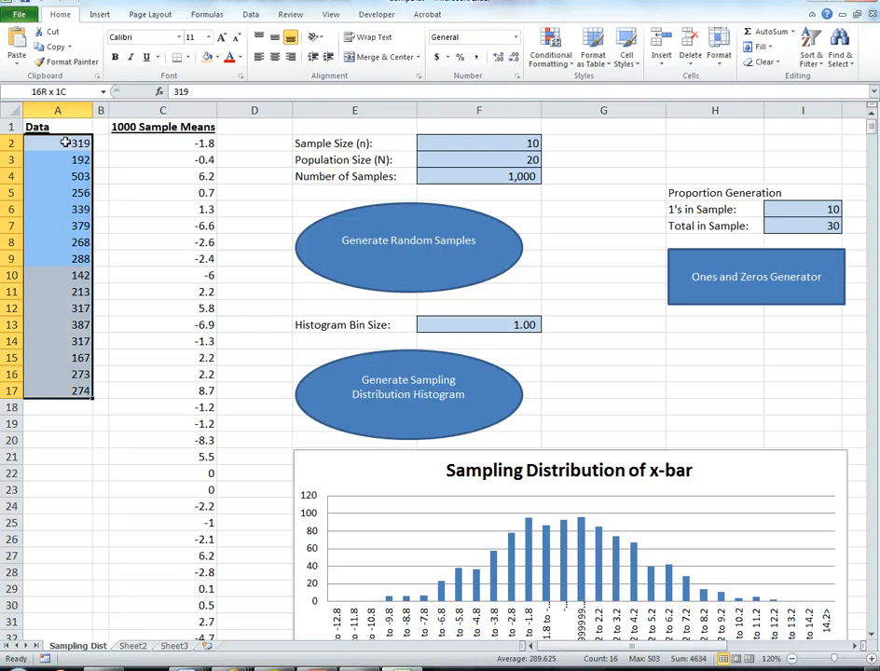
click(58, 142)
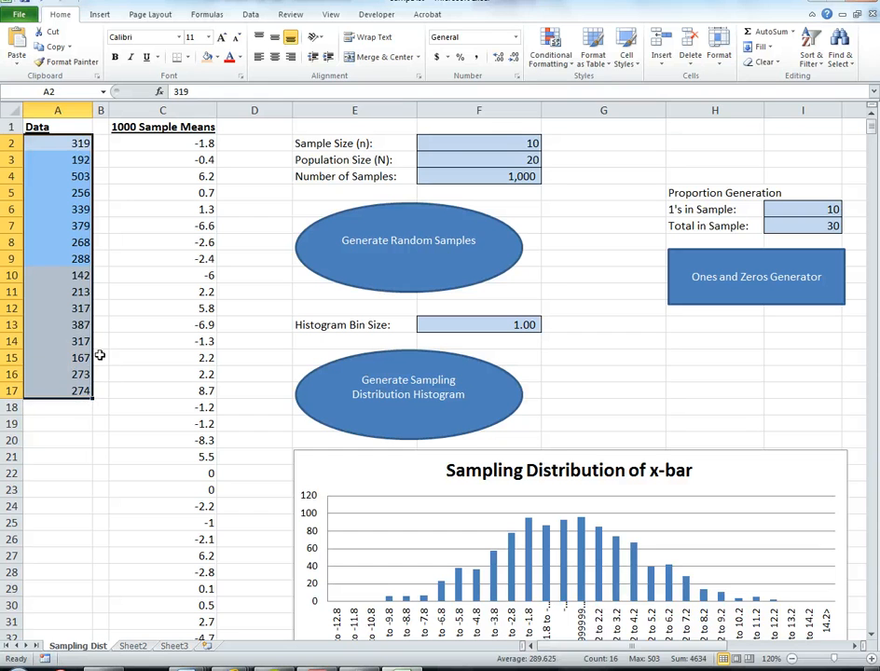
click(478, 142)
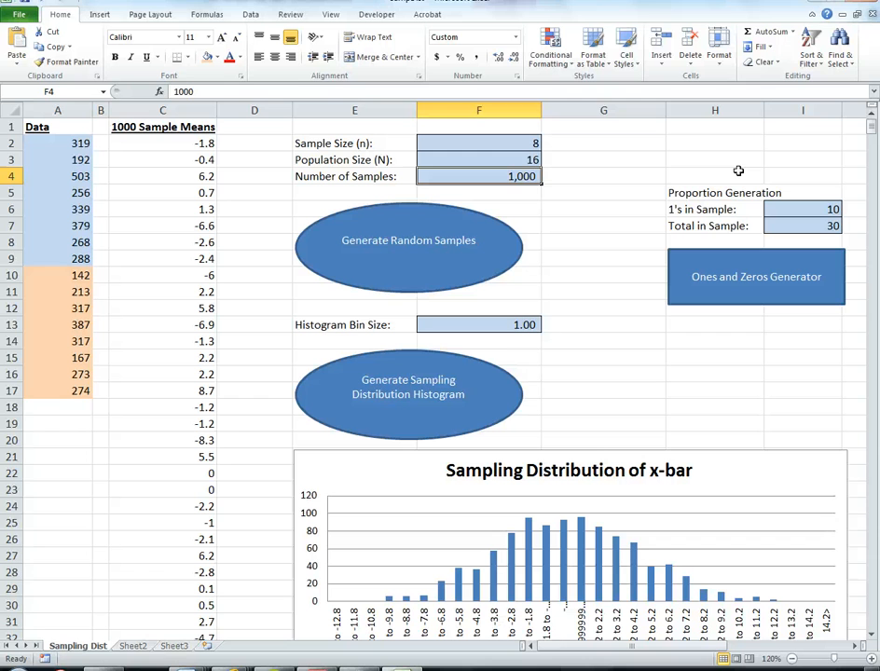
click(478, 142)
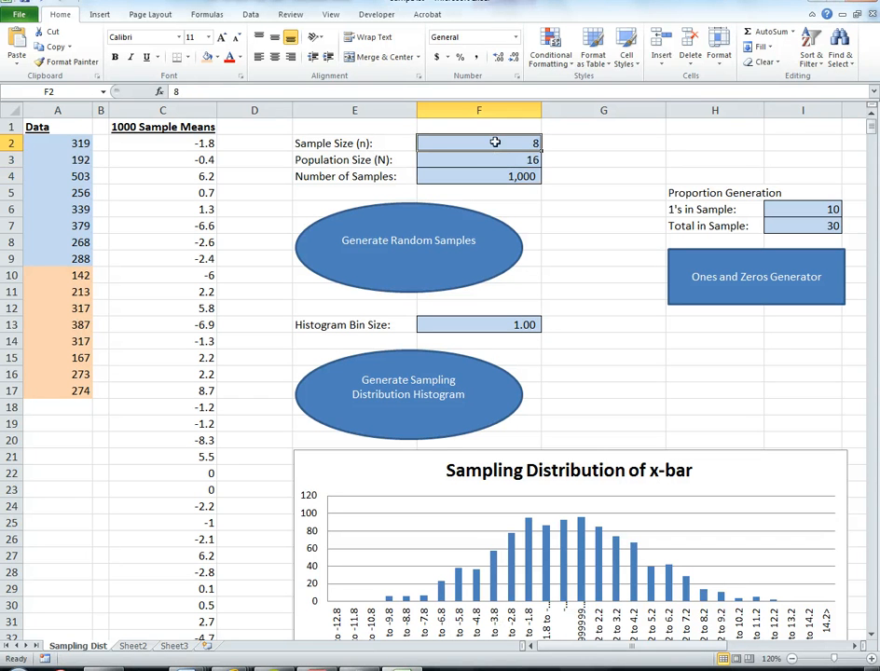
click(479, 160)
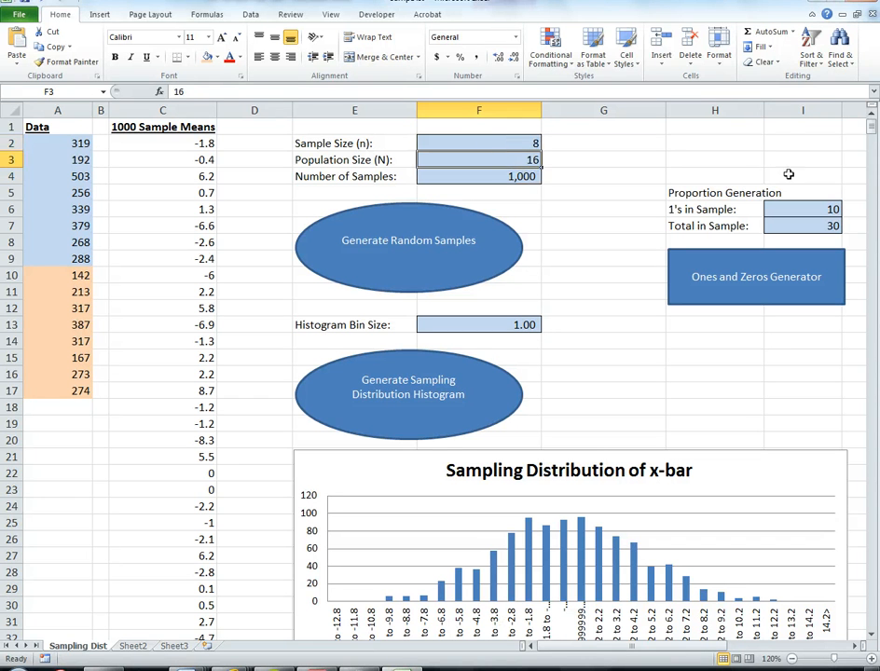
mouse_move(451, 185)
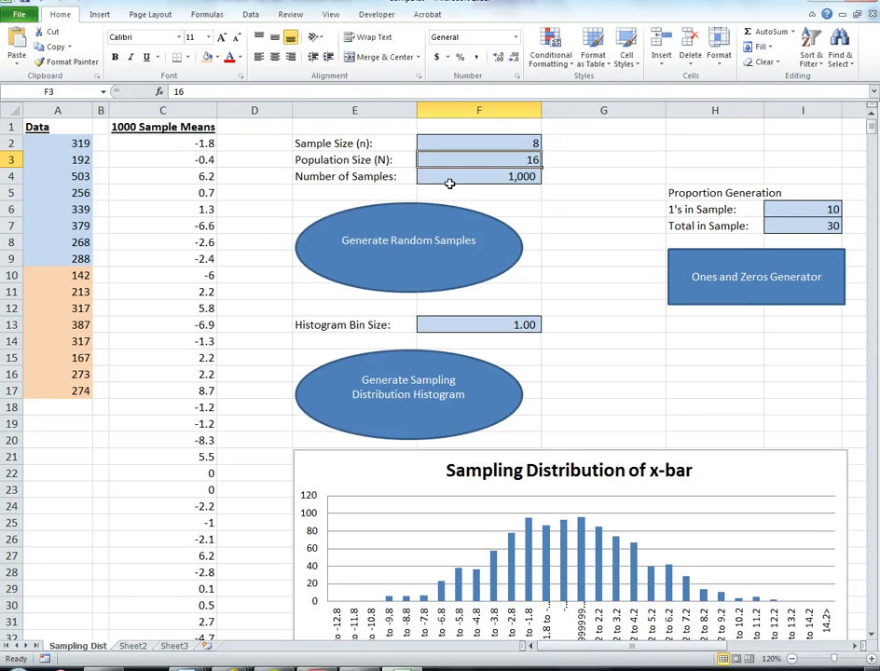
mouse_move(522, 146)
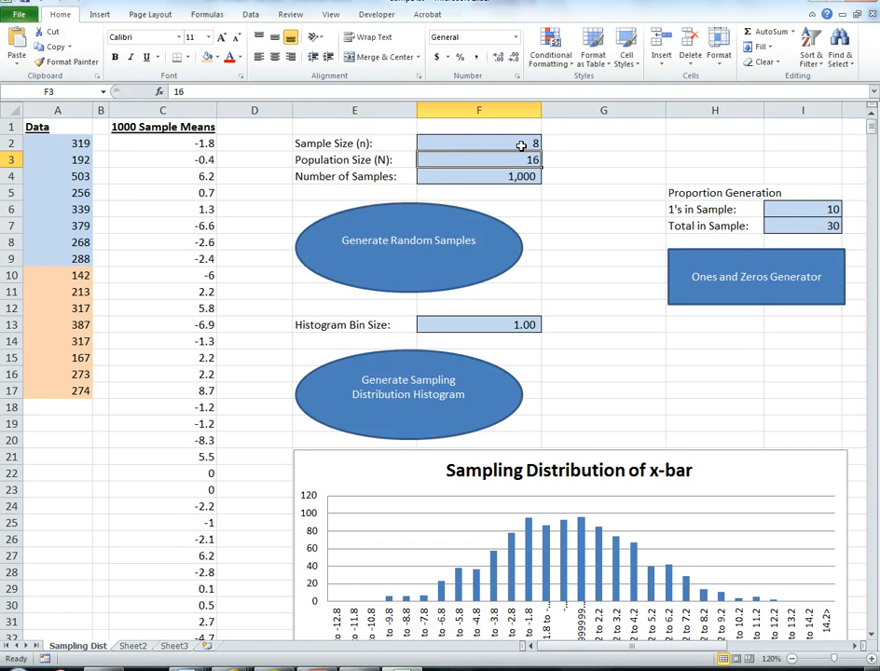
click(478, 142)
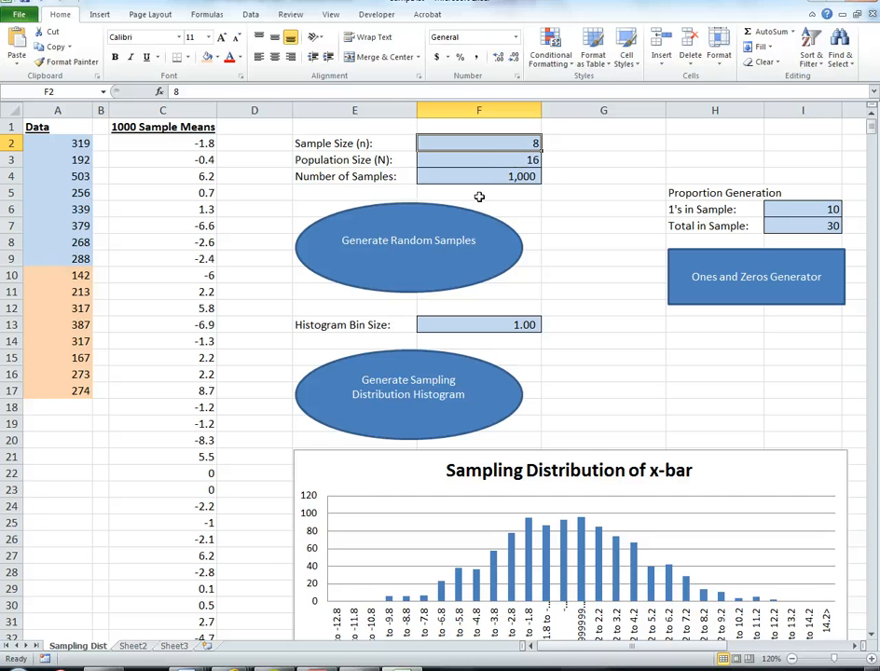
mouse_move(421, 278)
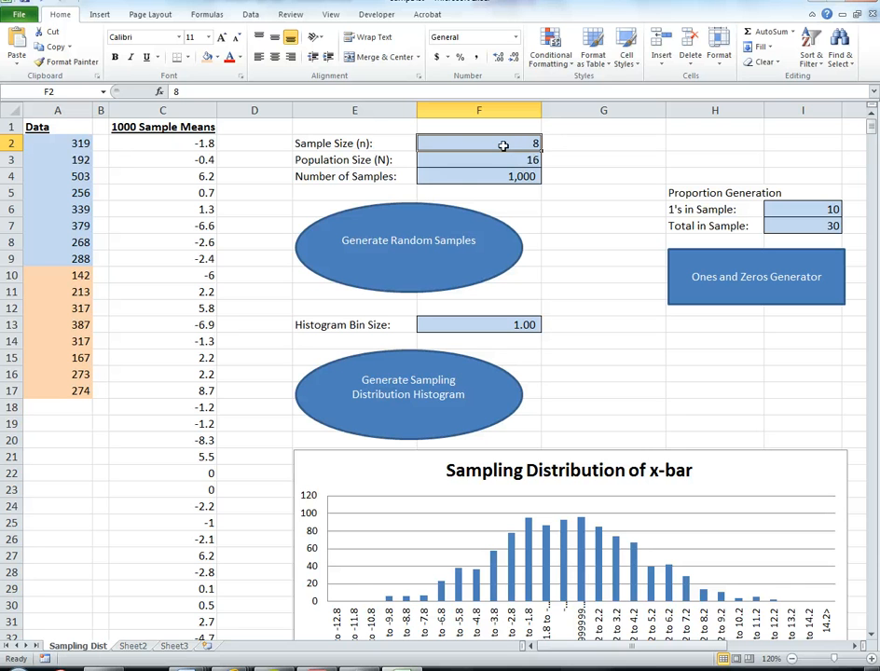
mouse_move(413, 257)
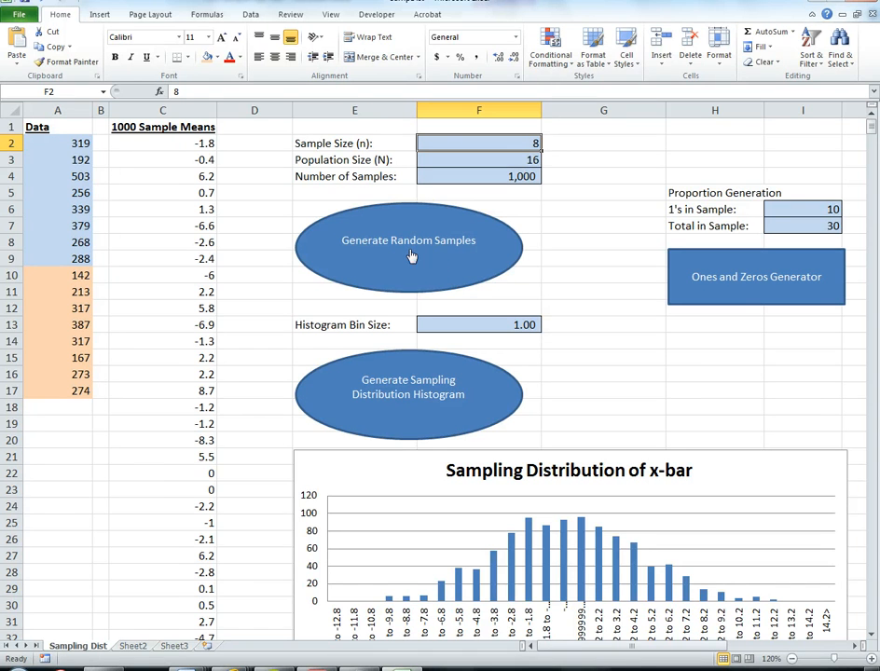
Generate 1,000 random sample means and copy the full column C2:C1001 of means
click(409, 240)
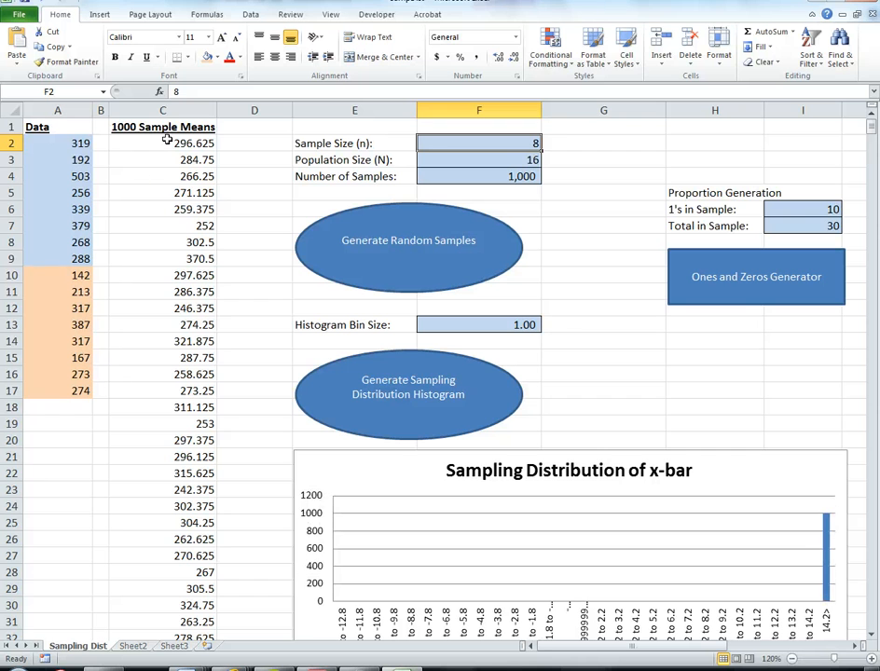
click(162, 142)
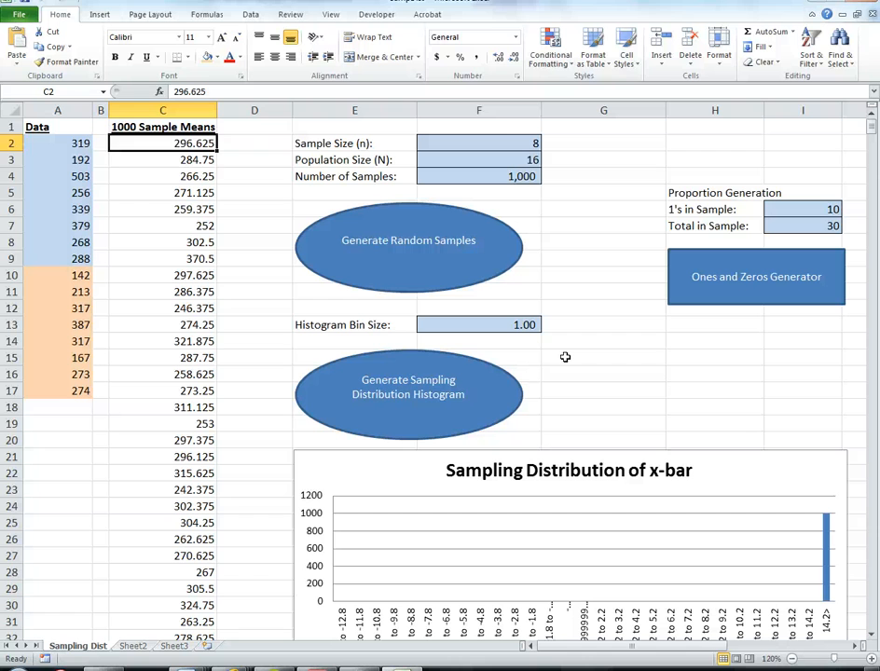
click(162, 192)
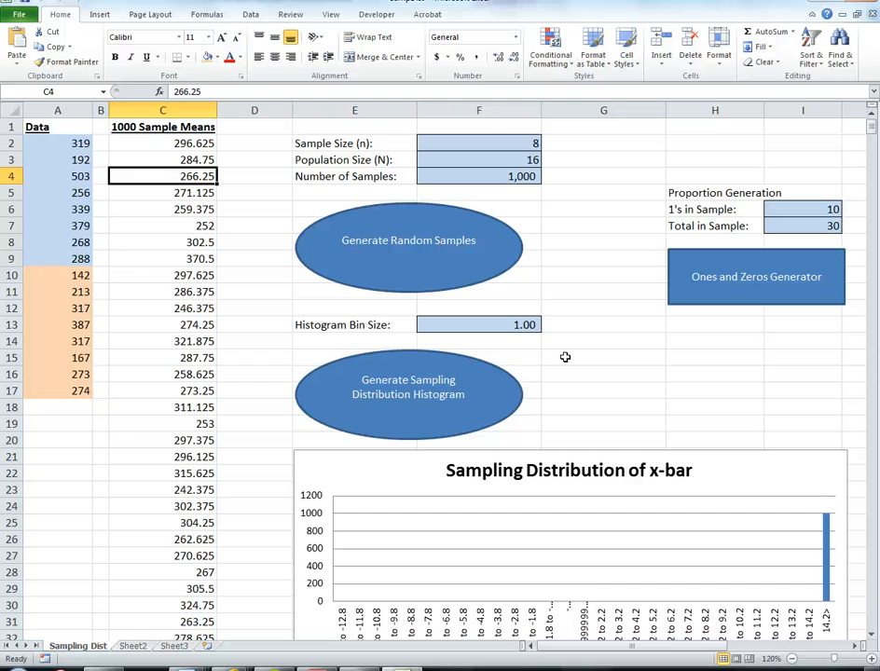
click(162, 142)
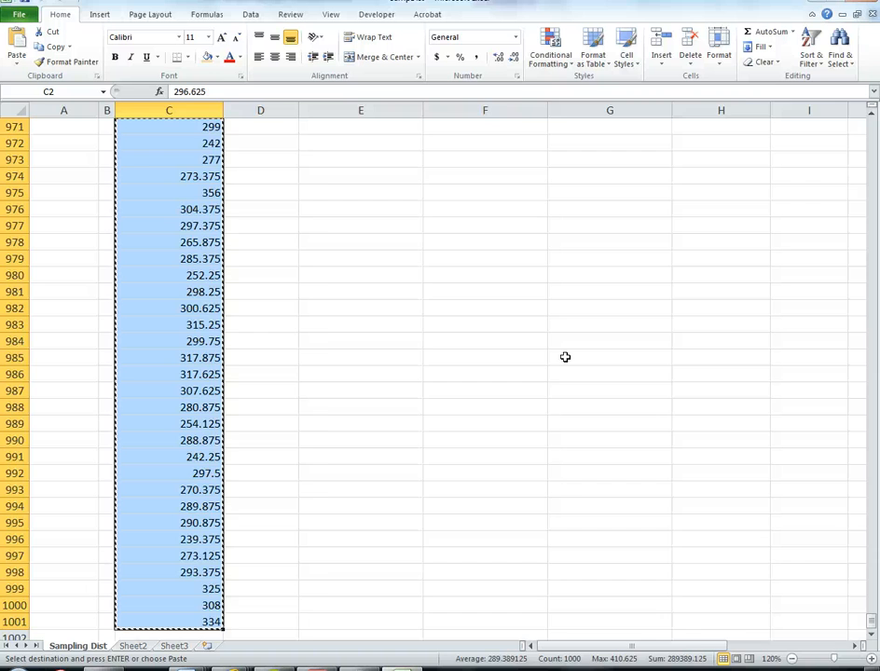
Paste the 1,000 sample means into A2 of Sheet2 and return to the Sampling Dist sheet
click(133, 646)
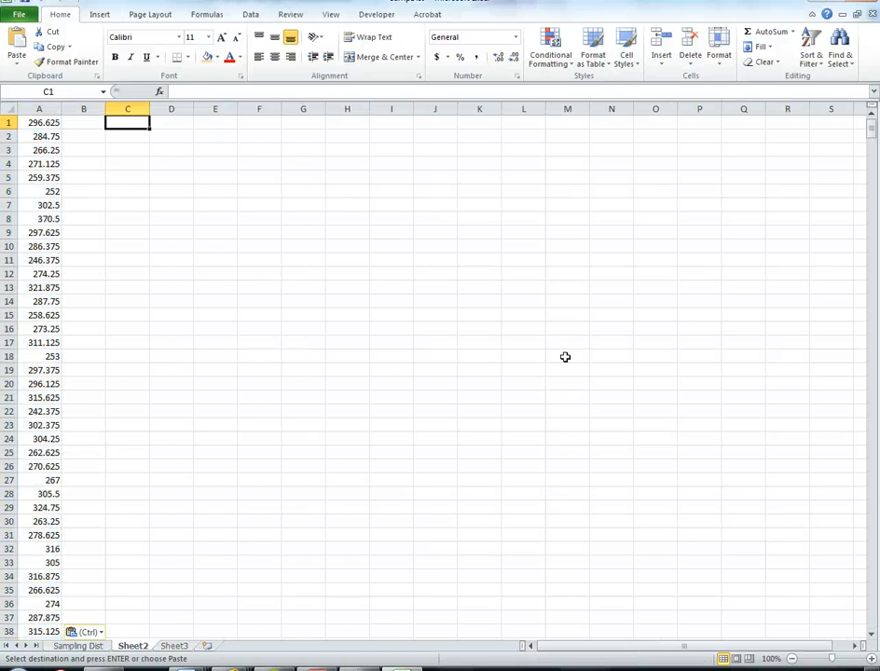
click(39, 123)
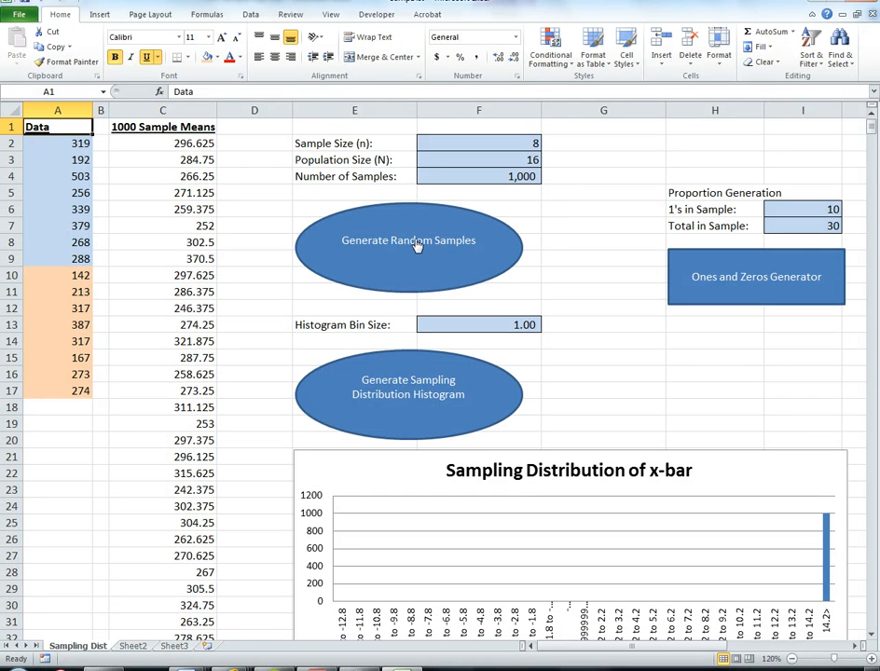
Generate a second set of 1,000 sample means and copy them for column B of Sheet2
click(409, 241)
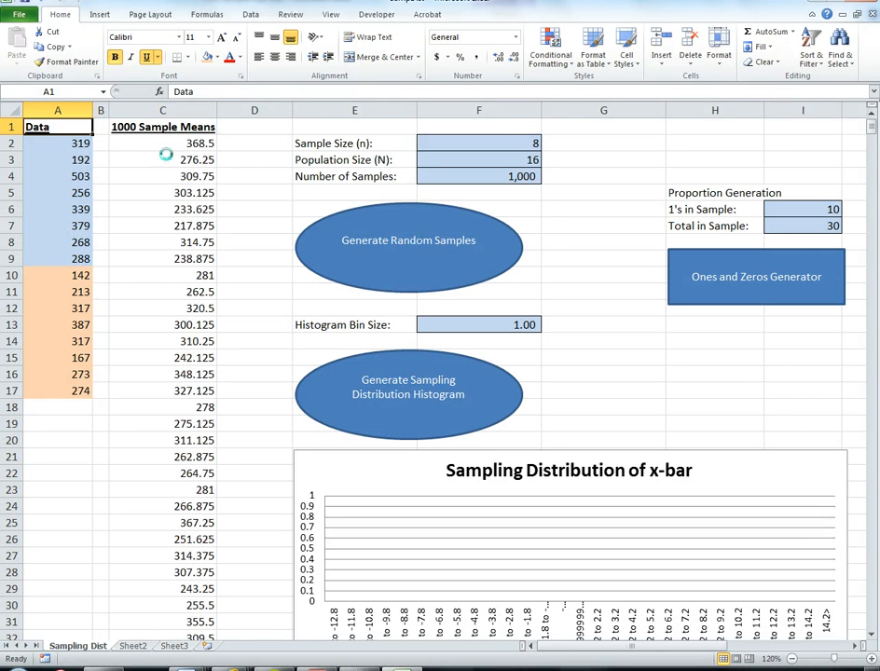
click(162, 142)
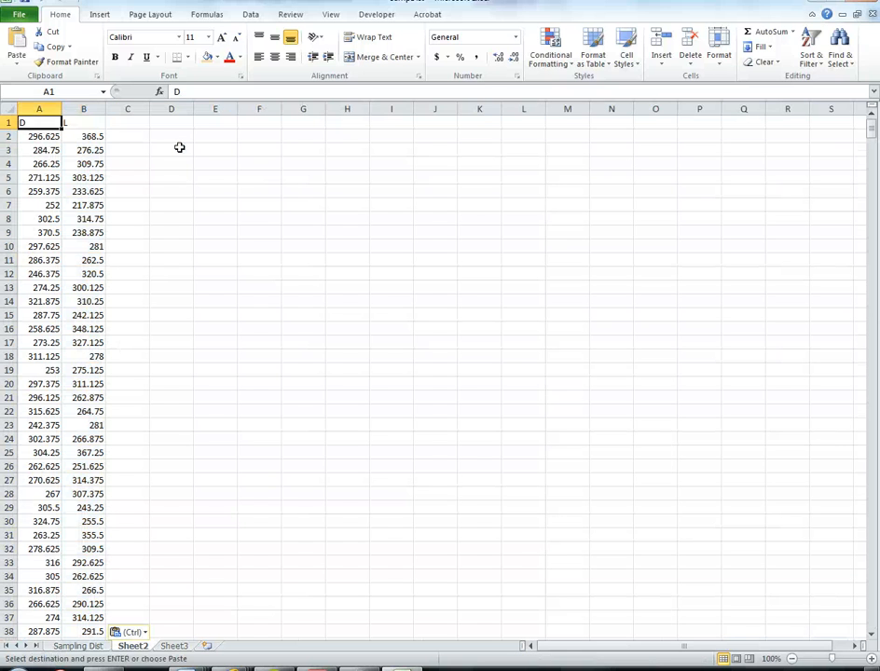
Label the columns D, L, Diff and enter =A2-B2 in C2, checking the referenced means
text(Diff)
click(127, 136)
text(=A2)
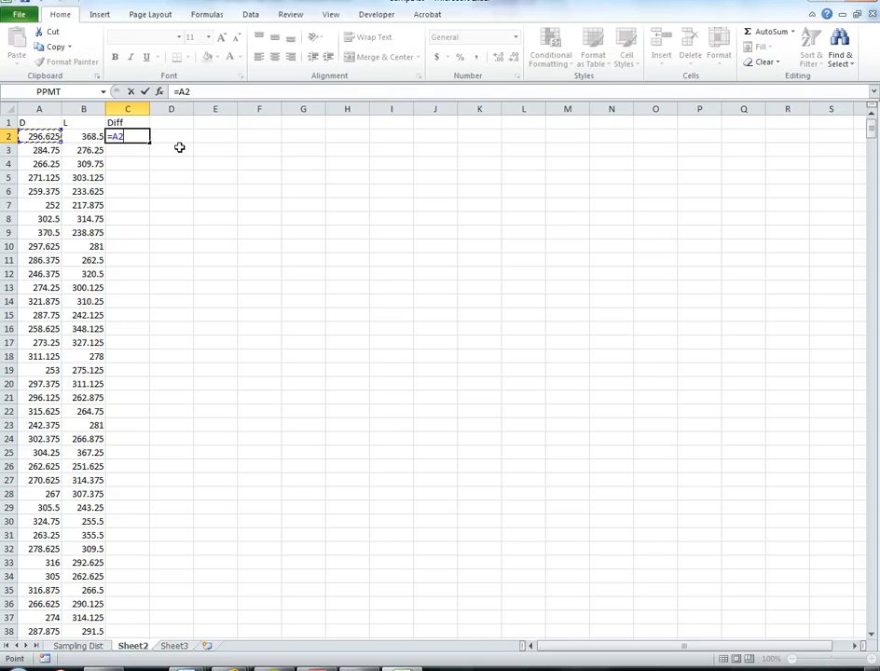
text(-B2)
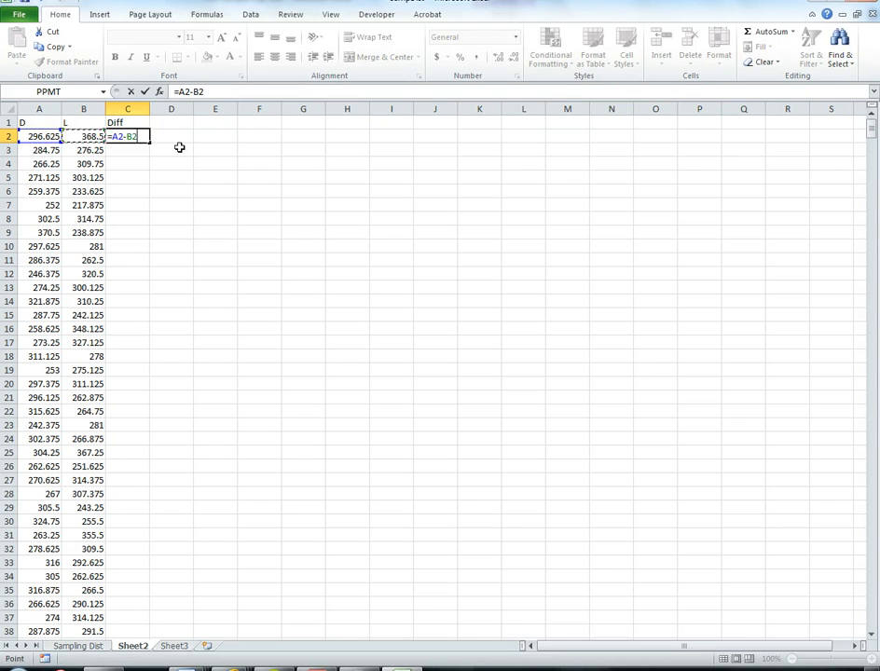
key(Return)
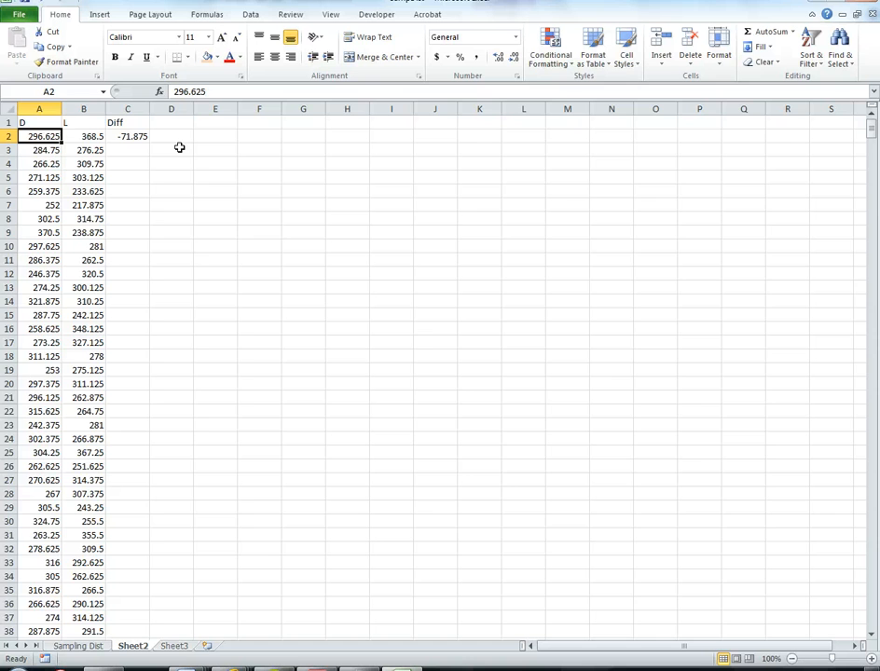
click(82, 123)
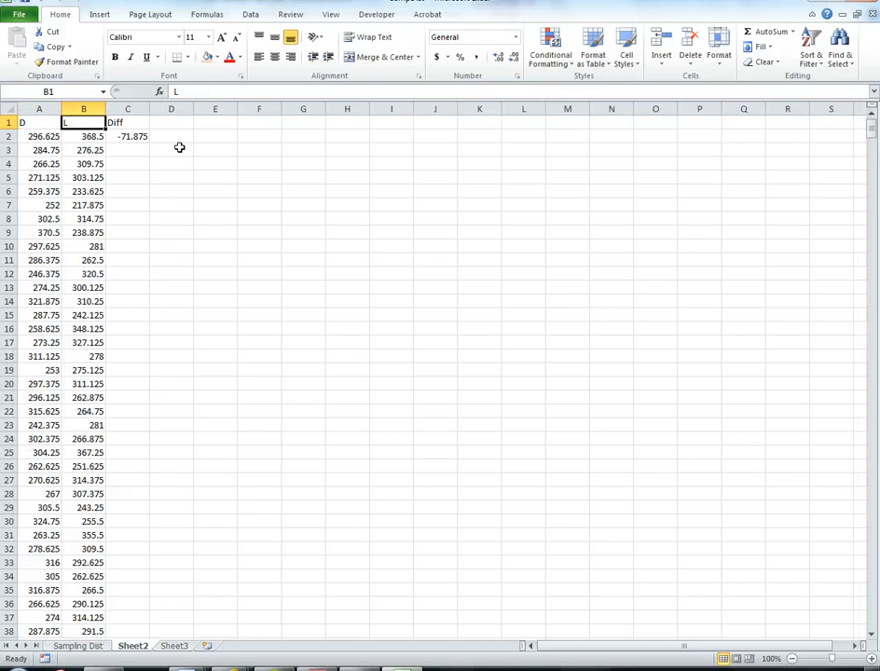
click(127, 137)
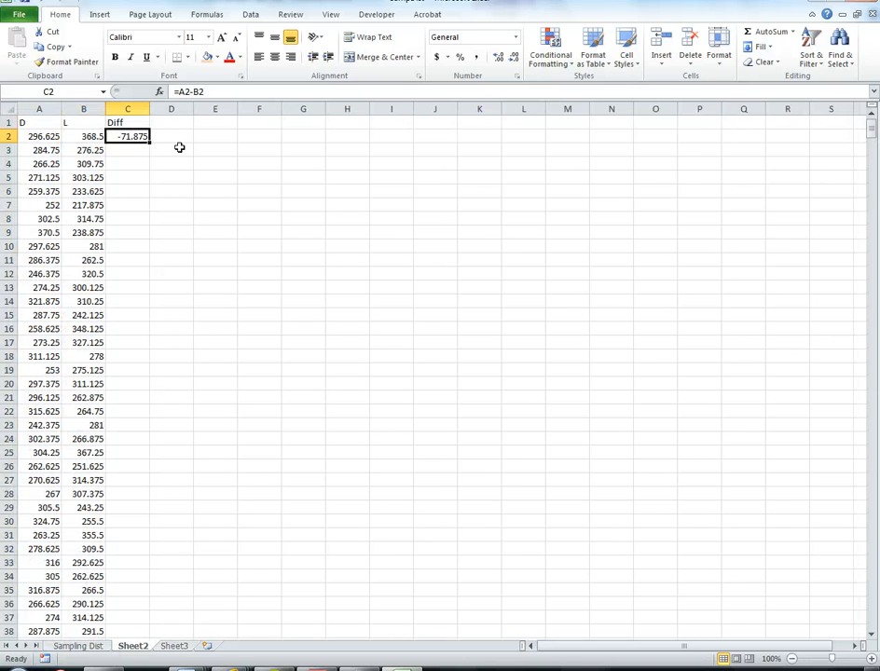
click(84, 136)
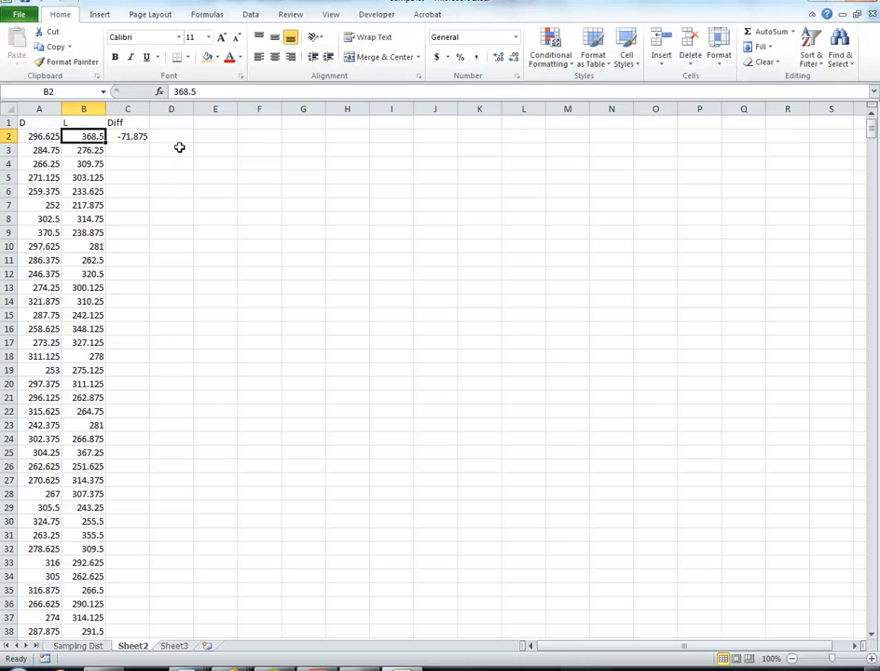
Fill the difference formula down all 1,000 rows and scroll to verify the results
click(126, 150)
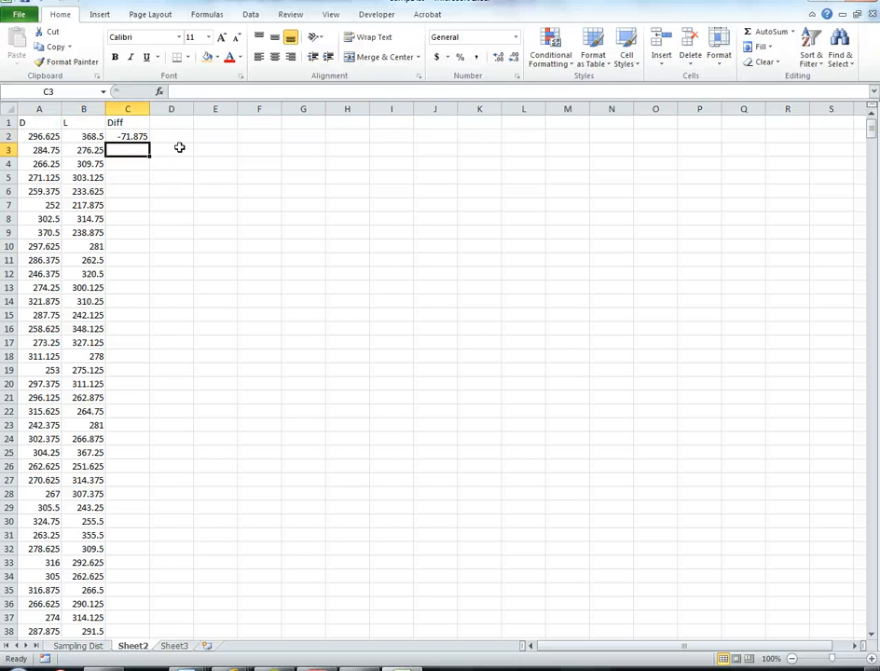
click(172, 177)
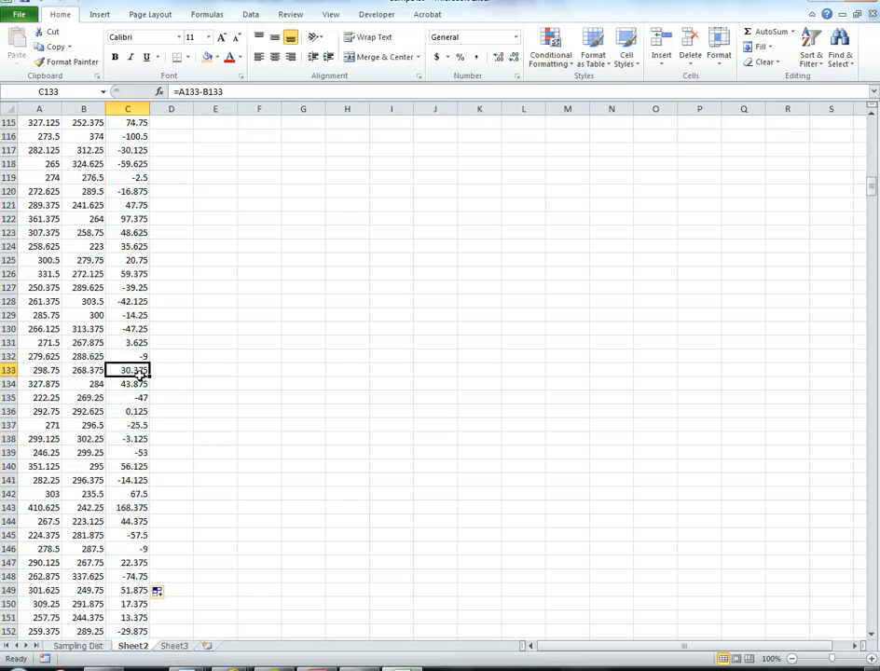
scroll(down, 3)
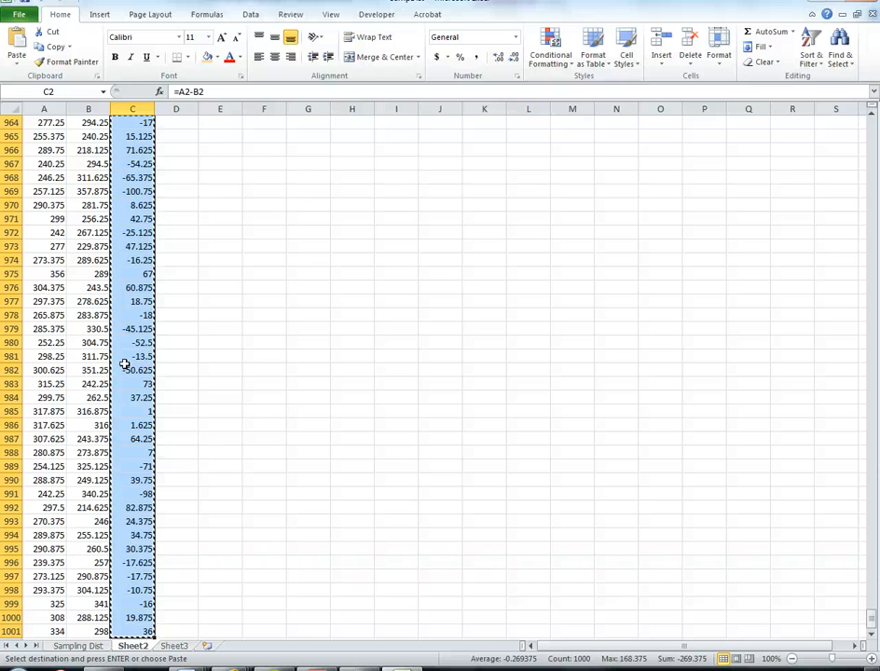
Paste the 1,000 D minus L differences into C2 of the Sampling Dist sheet as plain values
click(78, 645)
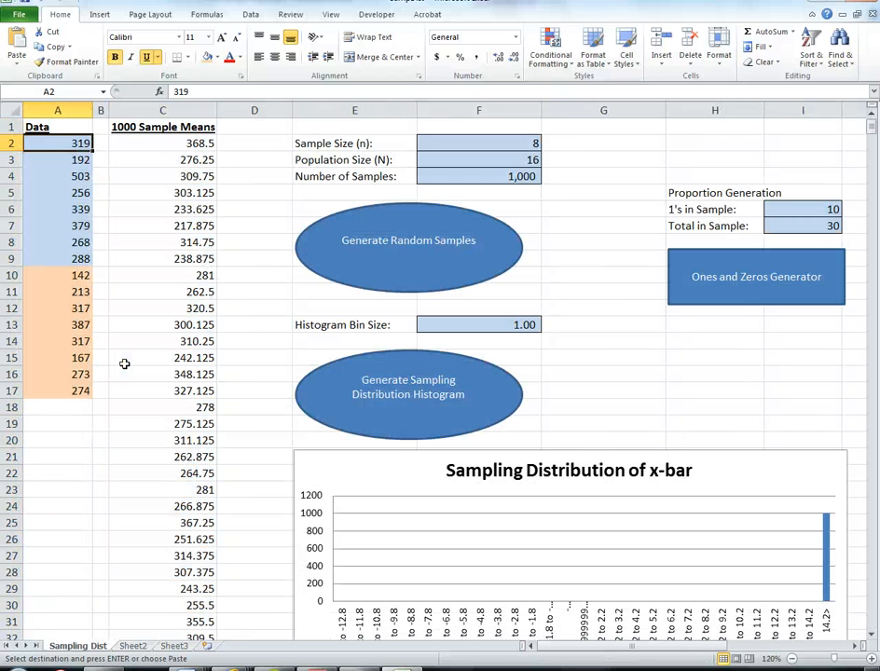
click(162, 142)
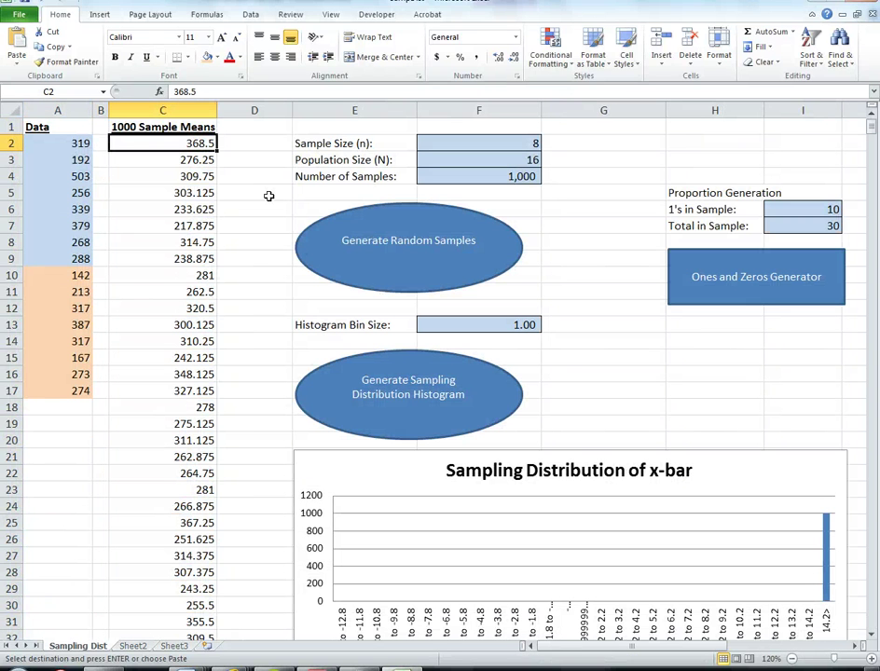
right_click(164, 141)
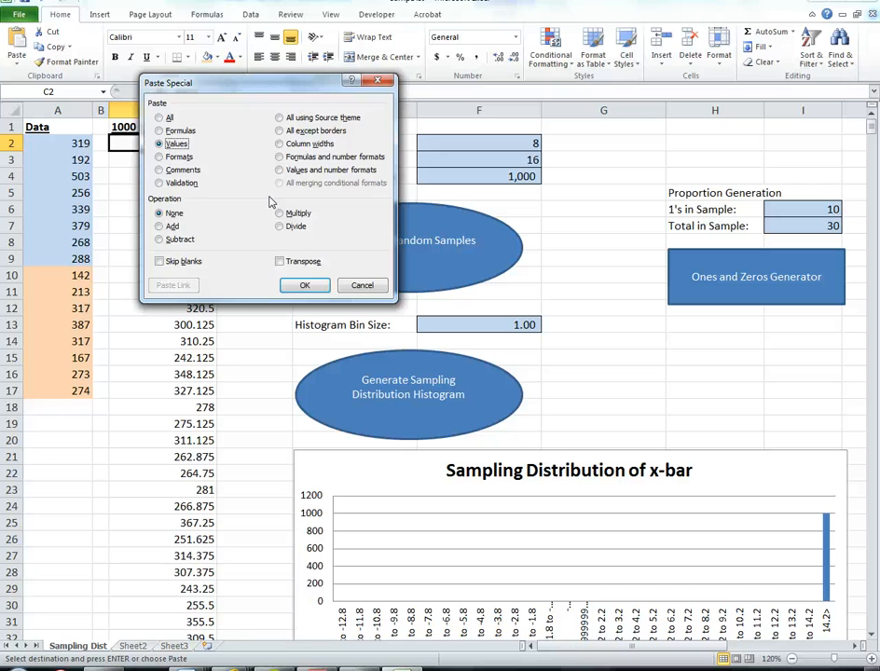
click(304, 285)
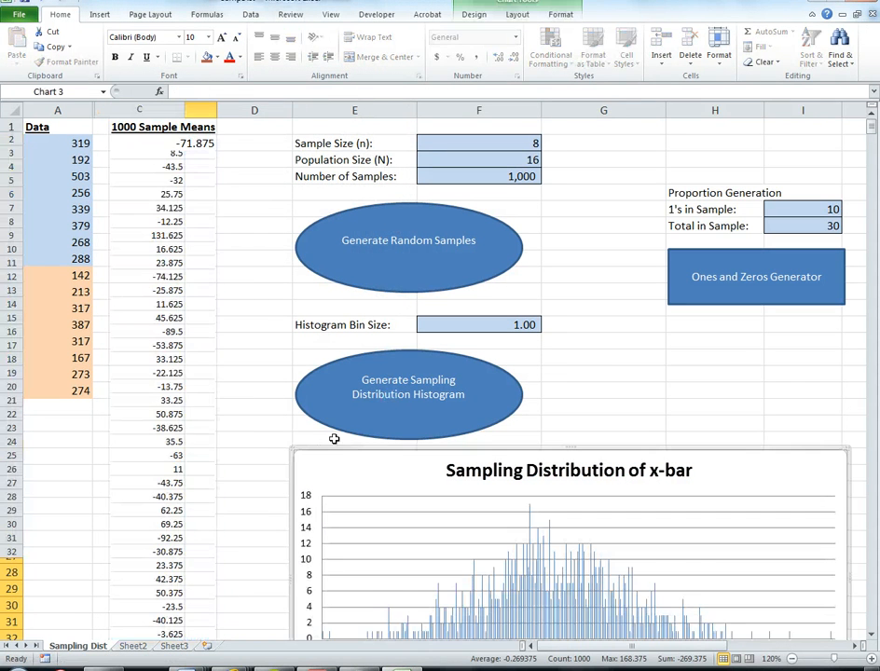
scroll(down, 3)
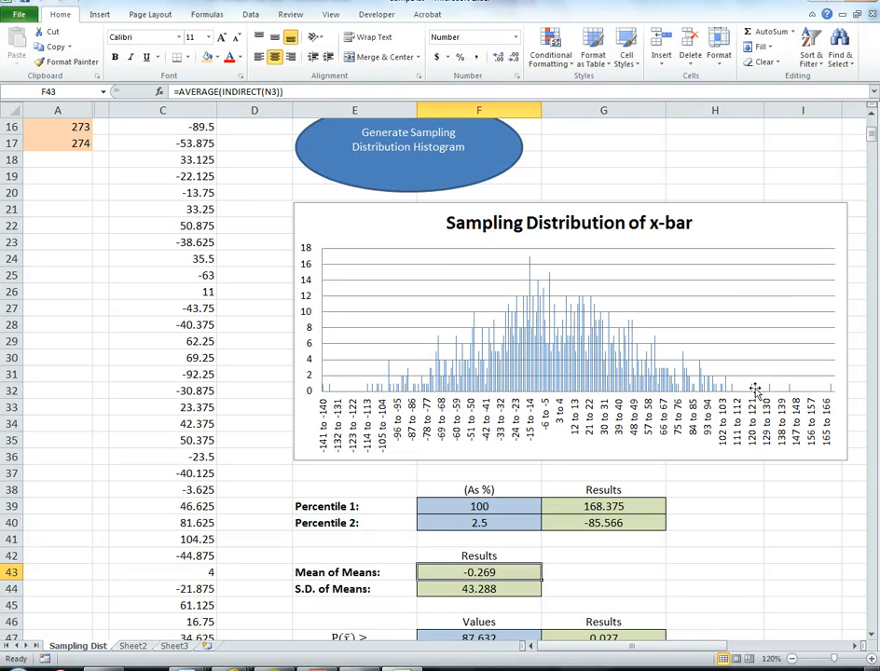
scroll(down, 3)
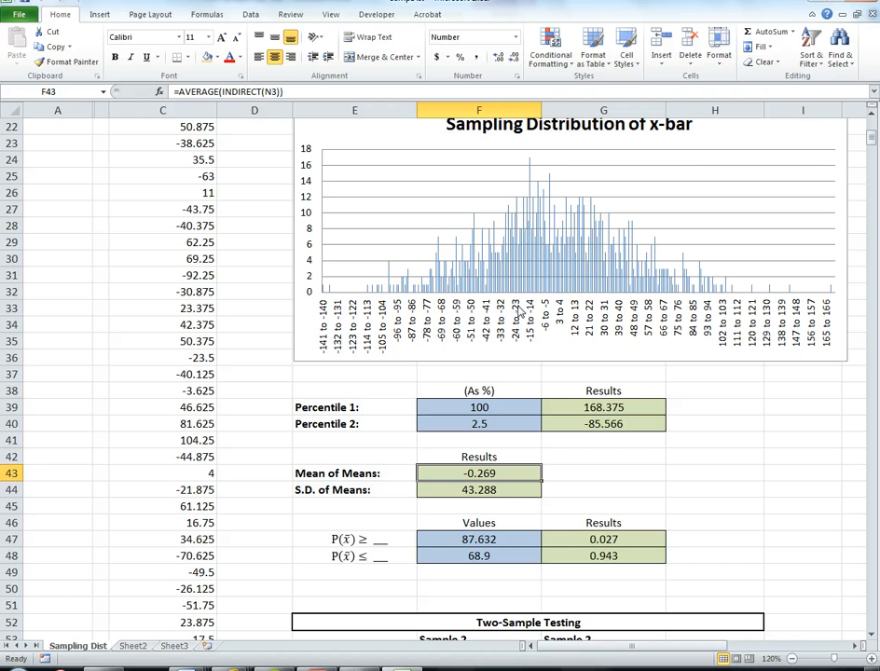
scroll(down, 3)
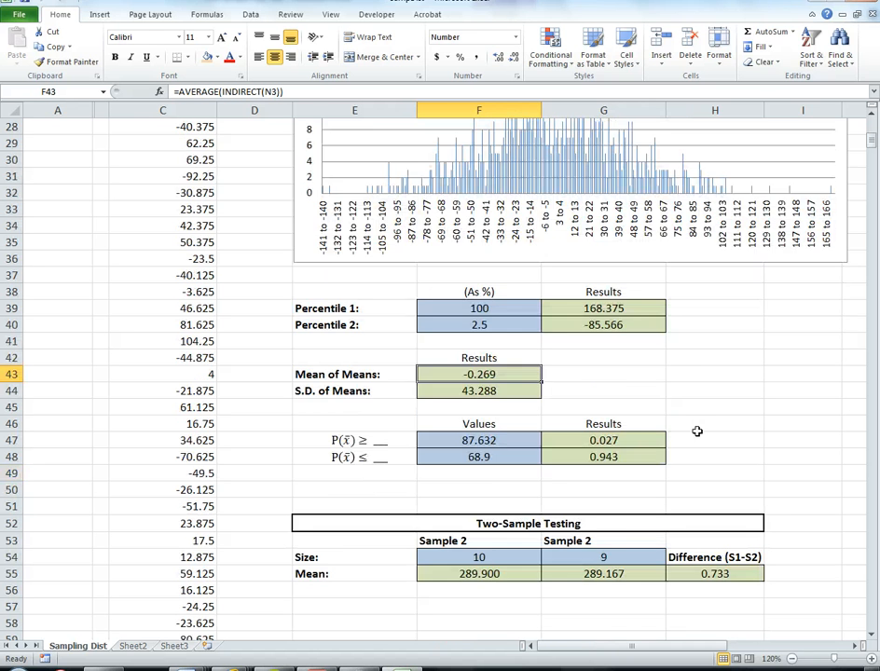
scroll(up, 3)
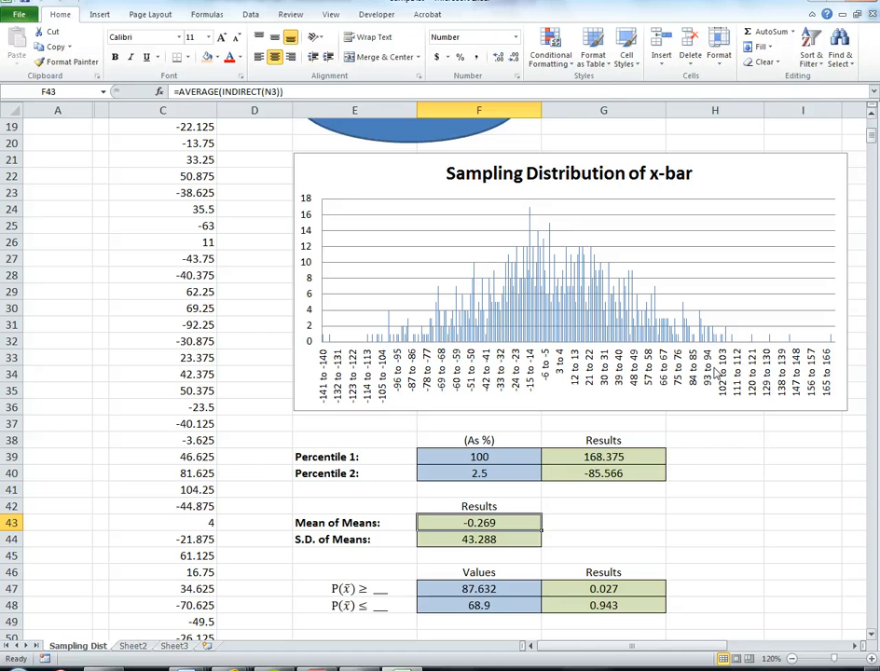
mouse_move(425, 216)
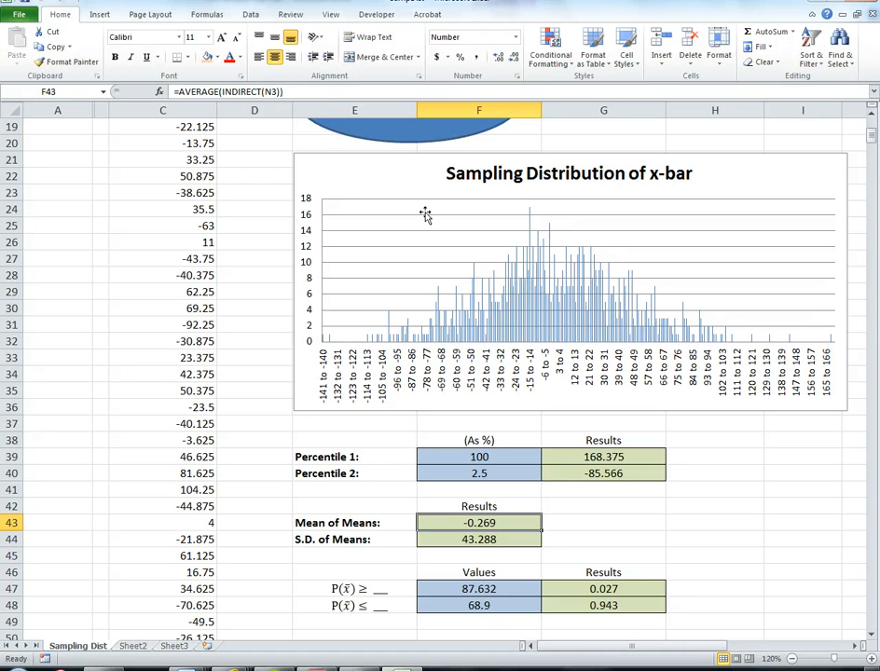
scroll(up, 3)
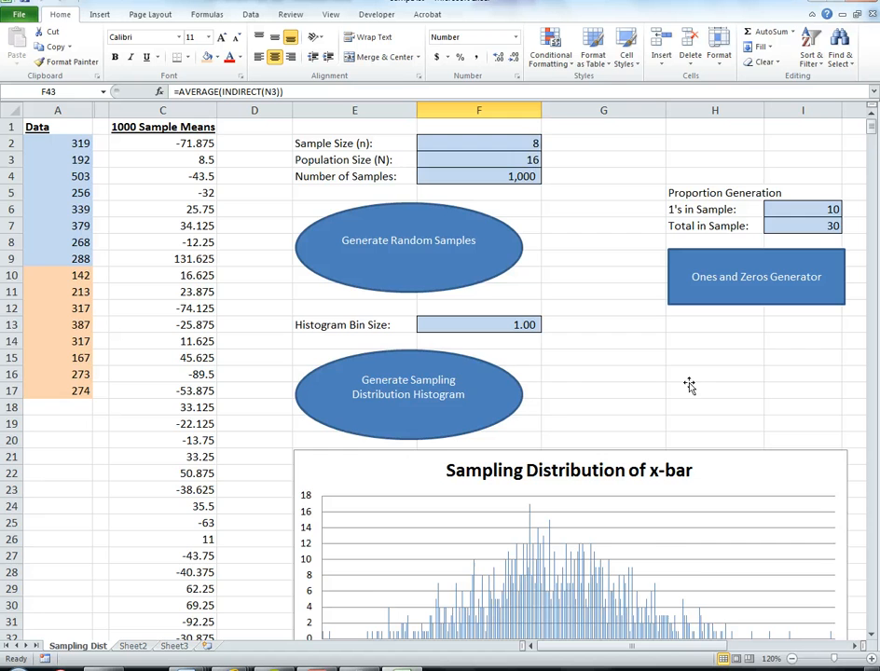
scroll(down, 3)
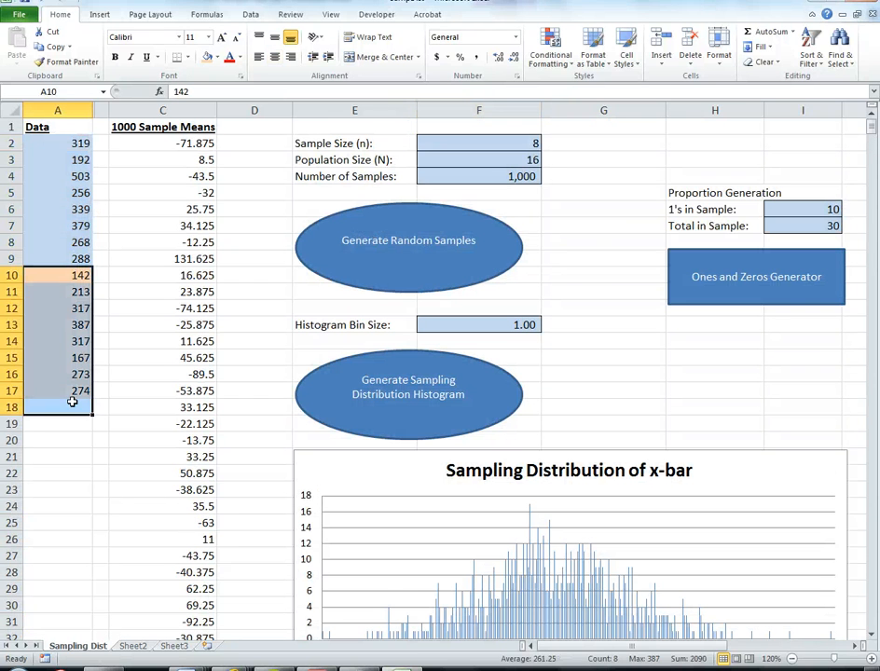
Inspect the formulas in F55, G55 and H55 showing the difference of sample means =F55-G55
scroll(down, 3)
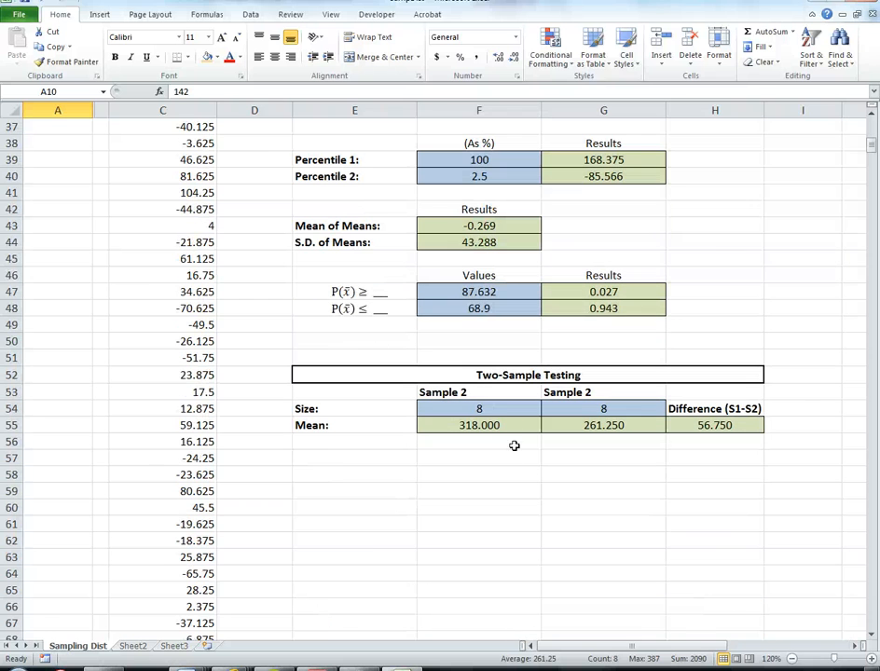
click(480, 425)
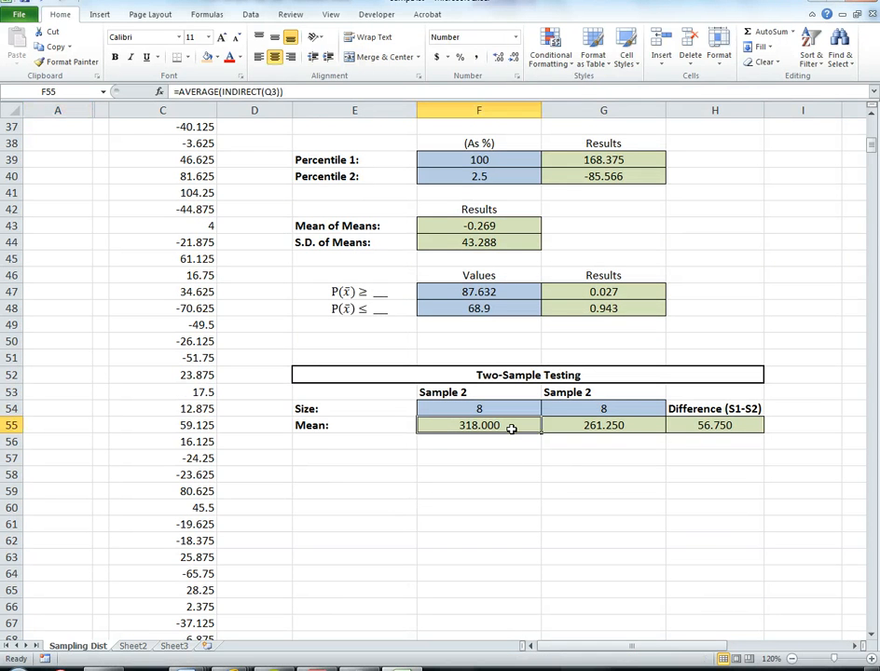
mouse_move(705, 425)
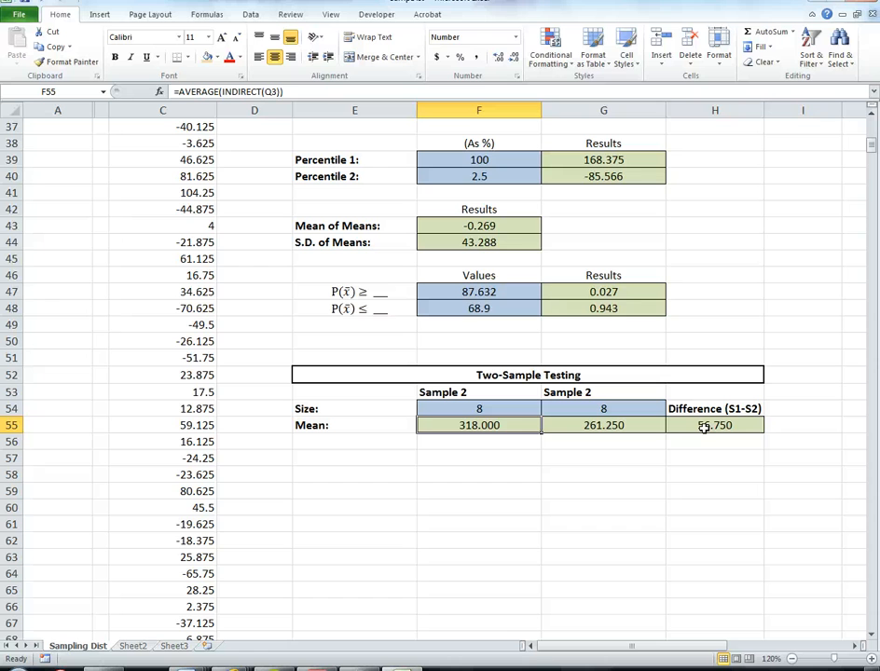
click(604, 425)
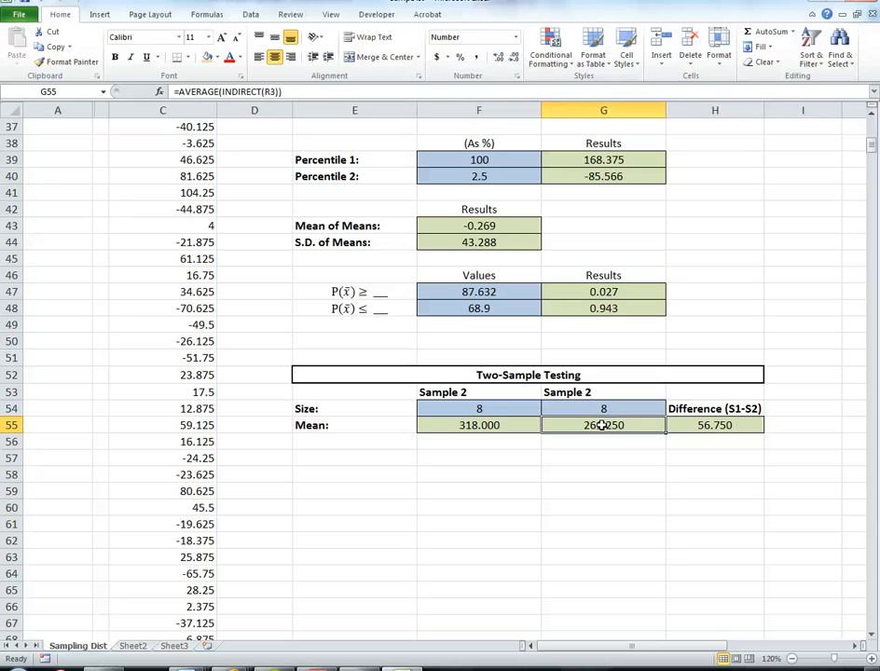
click(716, 425)
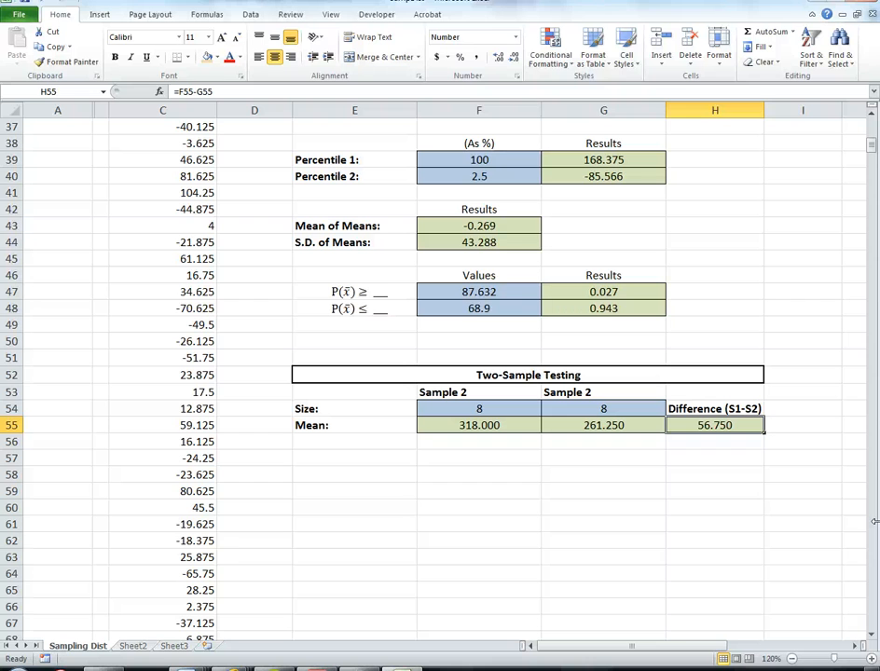
Set the P(x̄ ≥) threshold in F47 to the observed mean difference 56.75
click(604, 339)
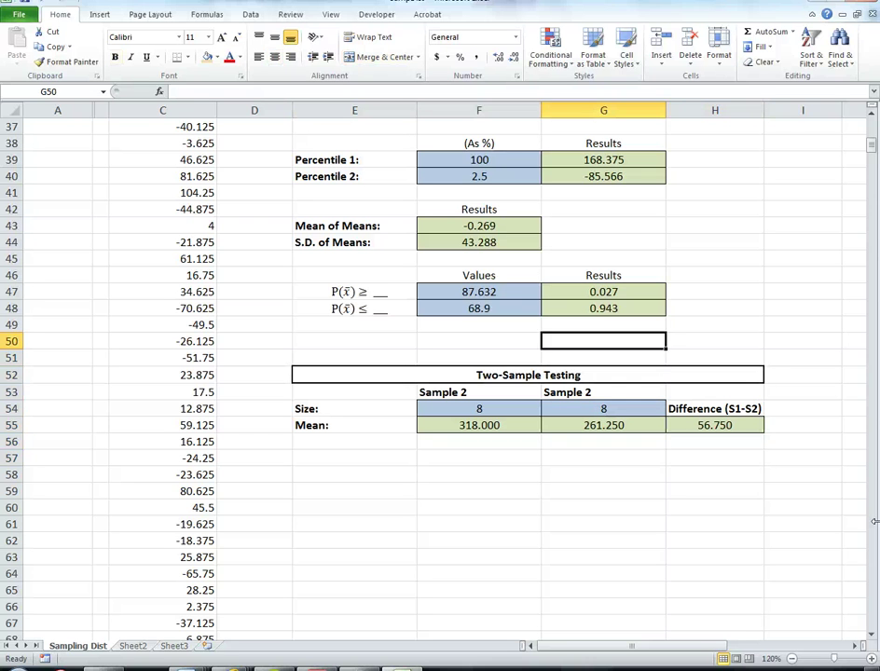
click(477, 291)
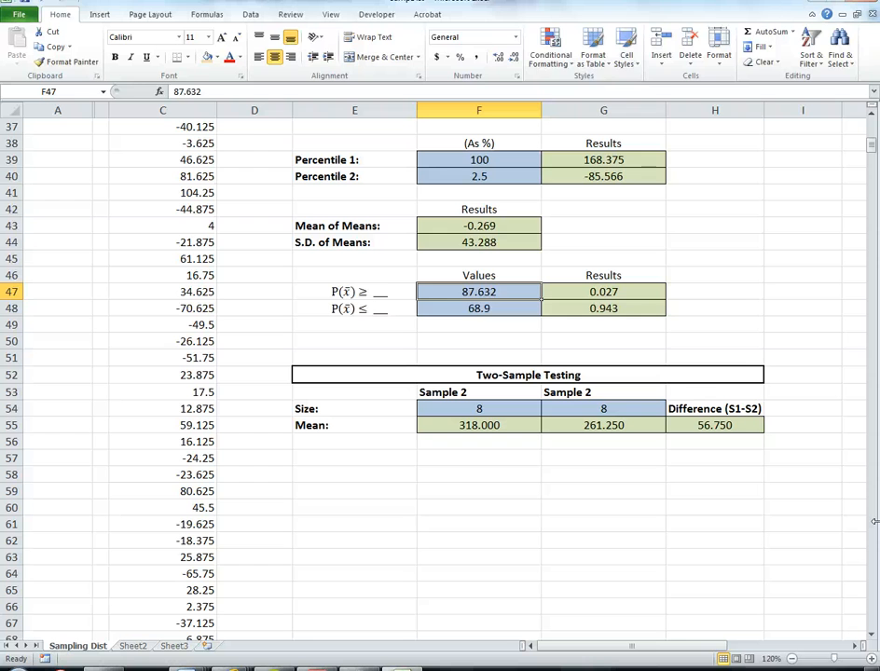
text(56.75)
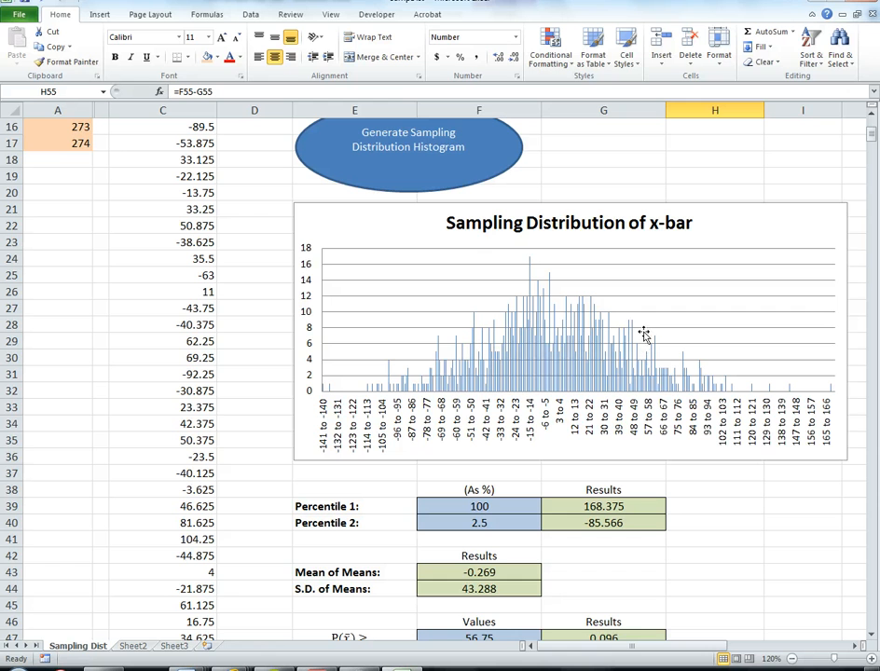
mouse_move(846, 412)
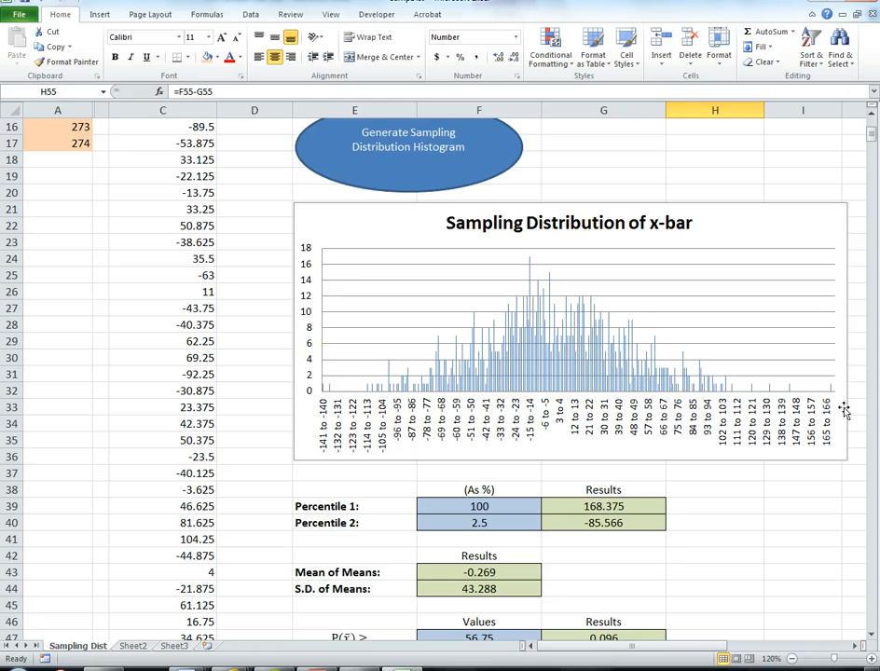
Scroll to confirm G47's COUNTIF gives a 0.096 probability of a difference of at least 56.75
scroll(down, 3)
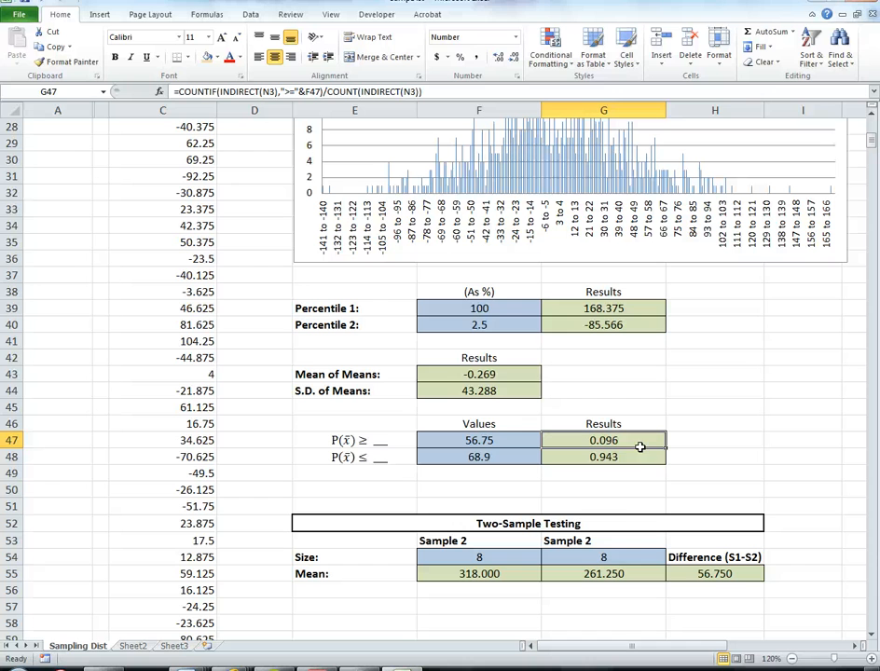
mouse_move(672, 509)
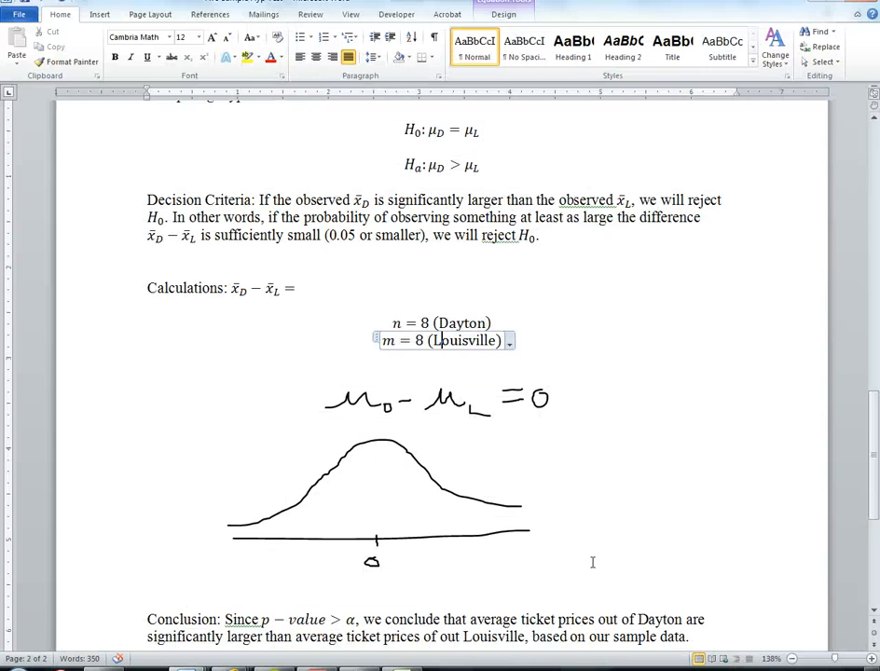
Ink a vertical cutoff line with a right-tail arrow on the bell curve and label it 56.75
click(492, 15)
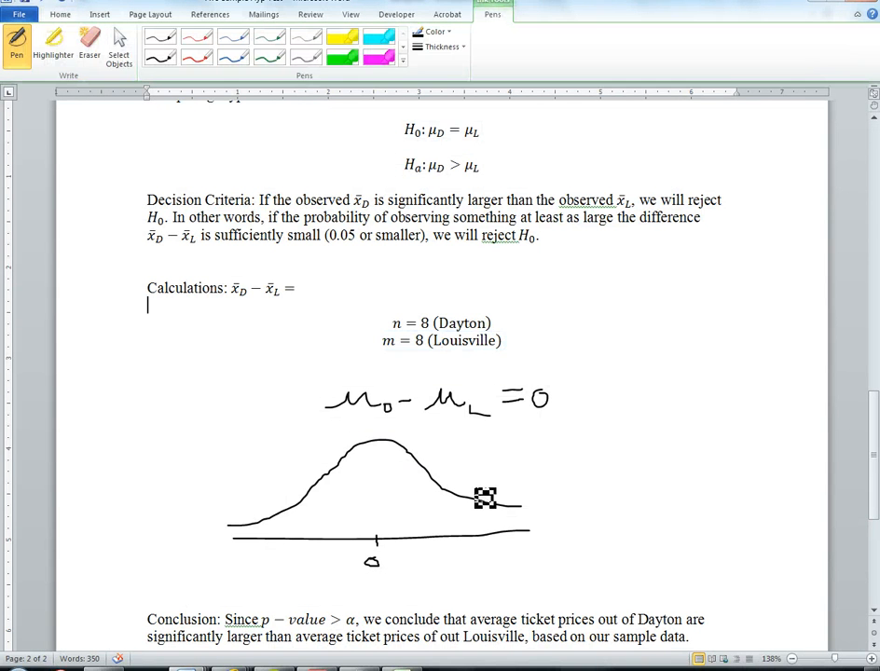
drag(485, 488, 485, 550)
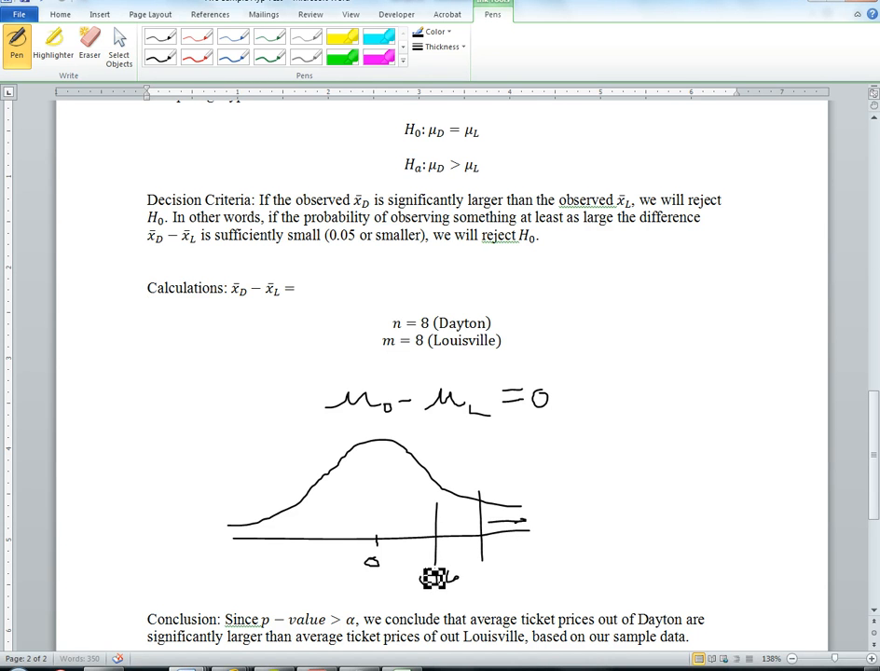
drag(426, 581, 500, 582)
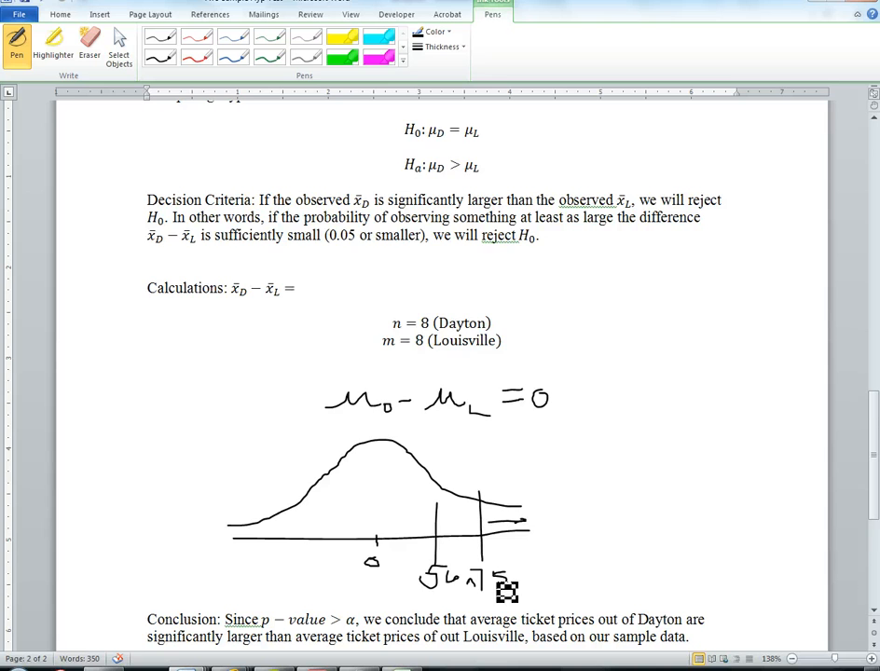
scroll(down, 3)
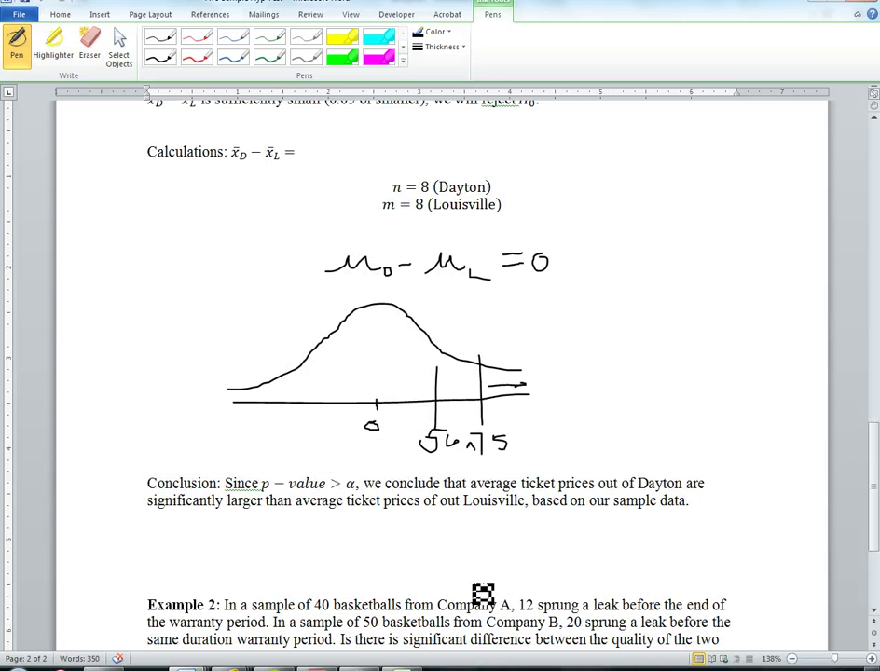
click(147, 168)
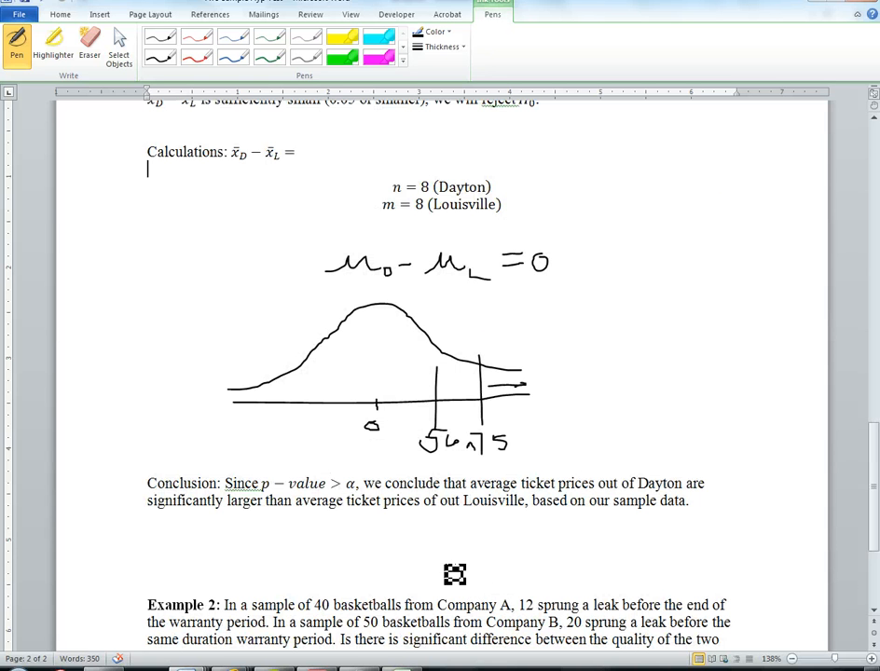